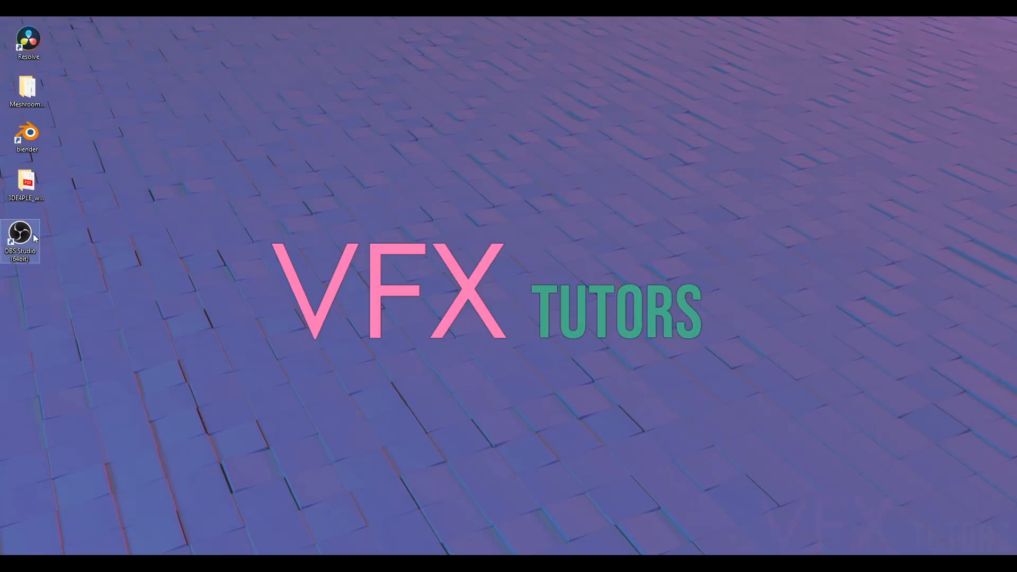
# Step: Launch OBS Studio from its desktop shortcut
pyautogui.doubleClick(21, 232)
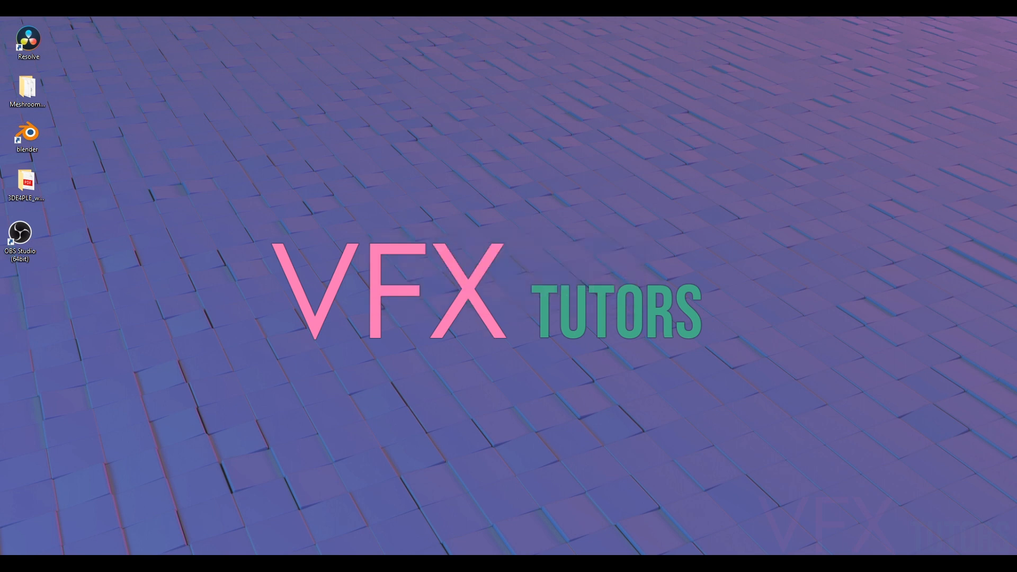
pyautogui.doubleClick(19, 231)
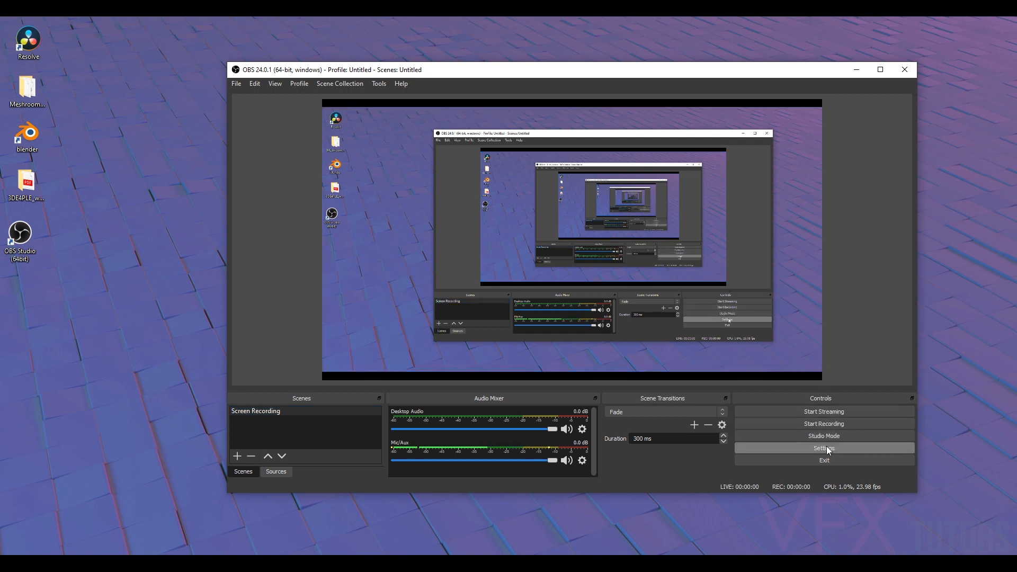
# Step: Start choosing a new recording folder from the Output > Recording settings
pyautogui.click(824, 447)
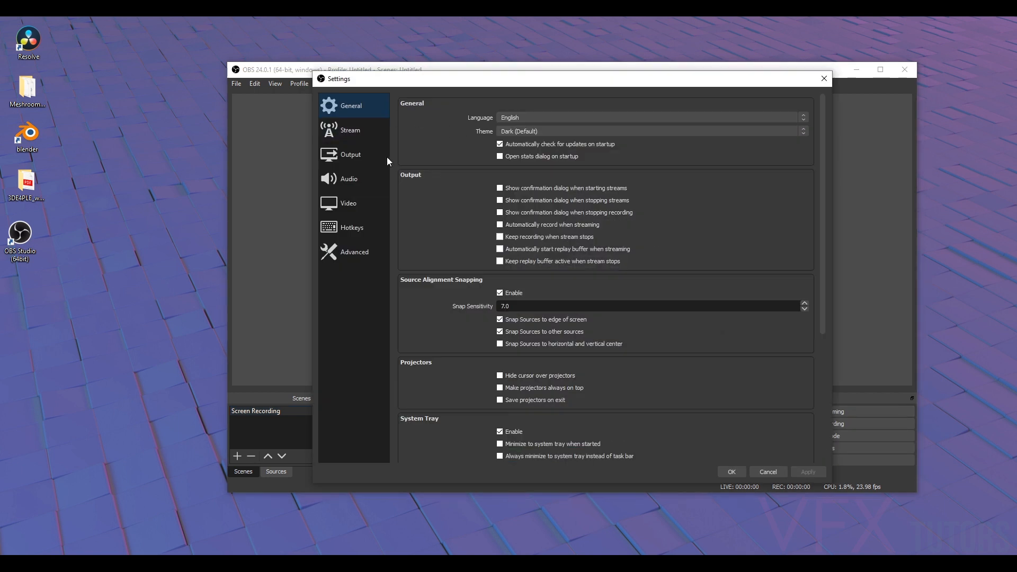
pyautogui.click(351, 154)
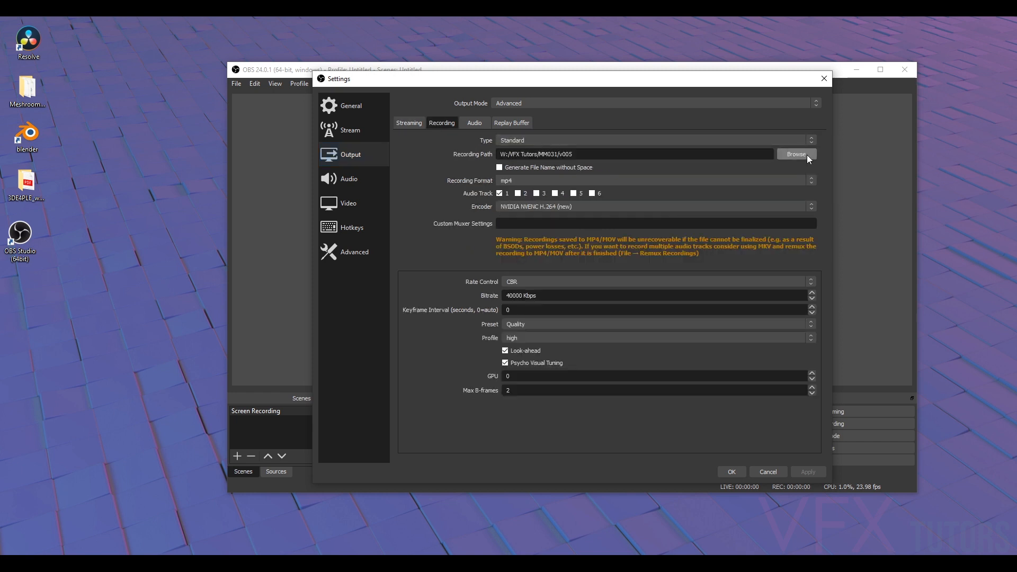
pyautogui.click(797, 155)
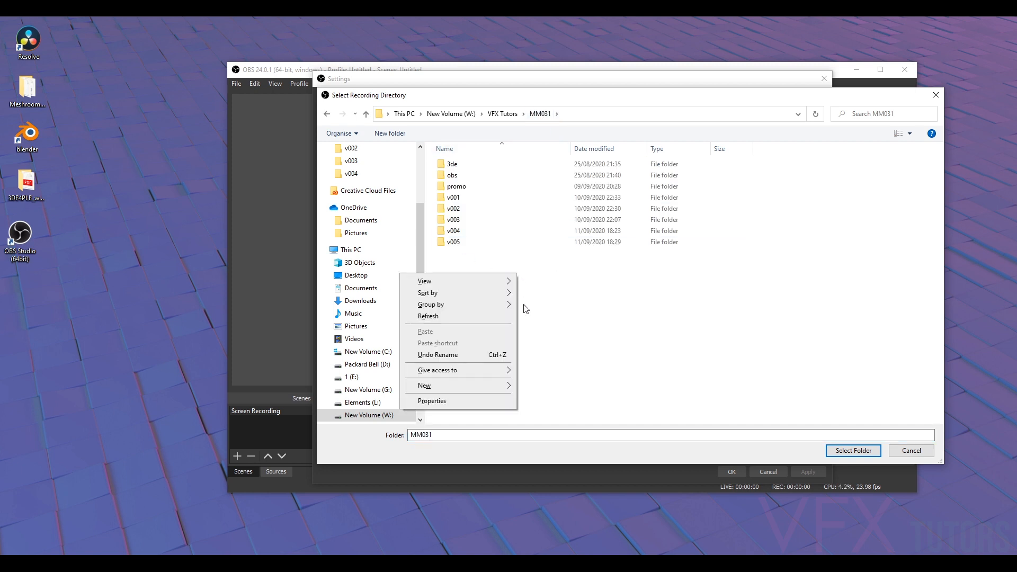
pyautogui.moveTo(455, 404)
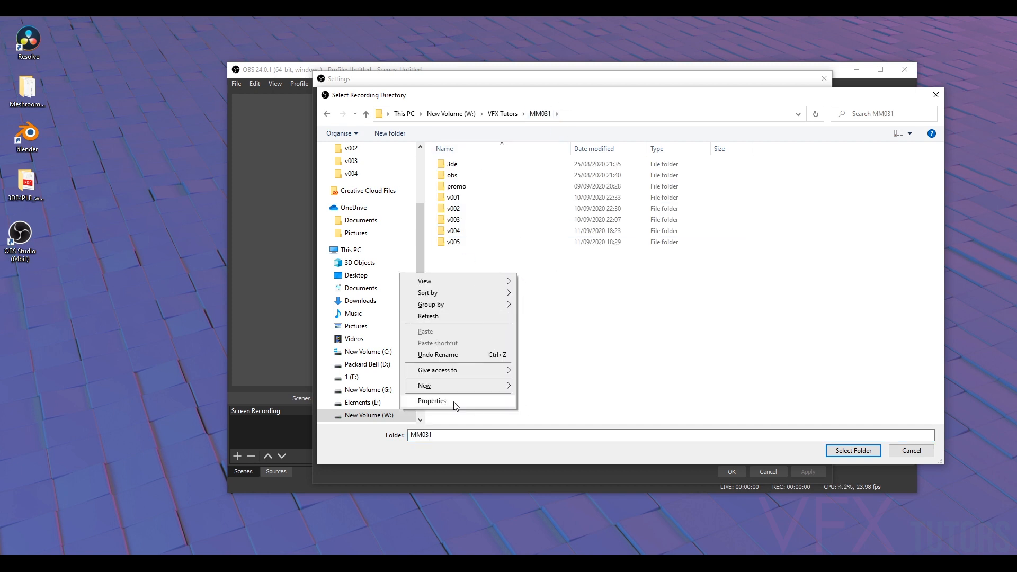
# Step: Create a ScreenCapture folder under MM031/MobilePhone and select it as the recording path
pyautogui.click(424, 386)
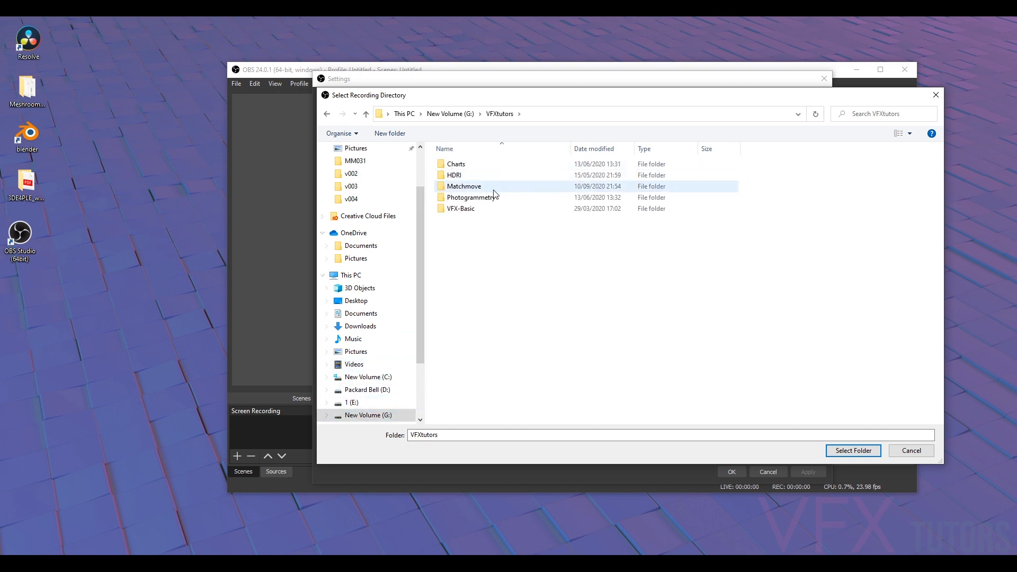
pyautogui.doubleClick(464, 185)
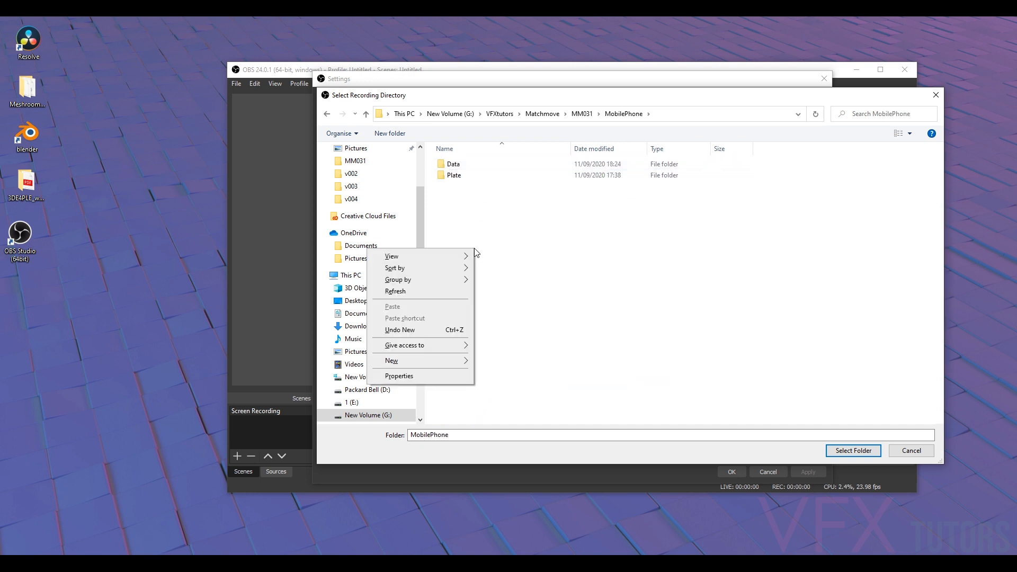
pyautogui.click(392, 360)
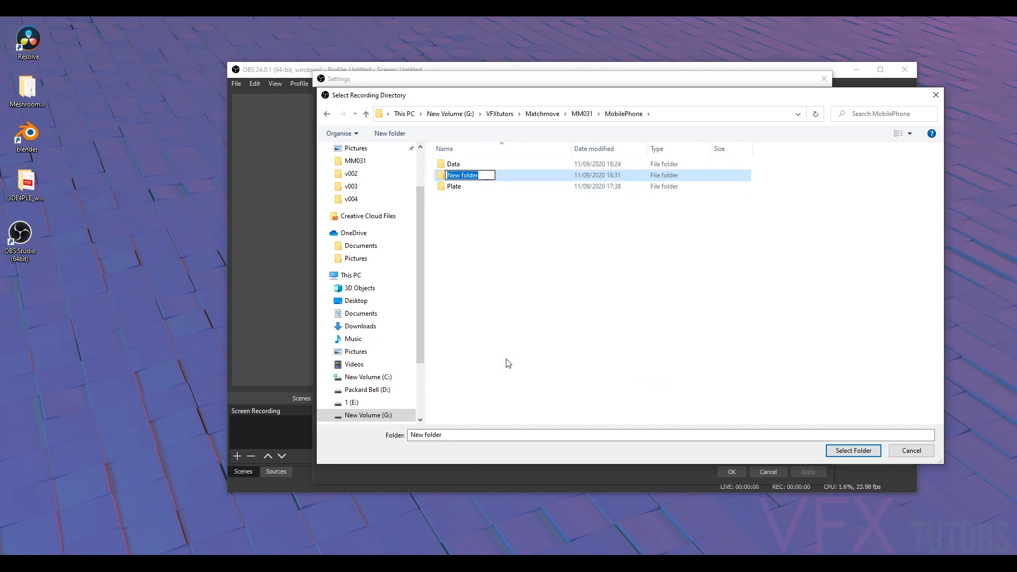
pyautogui.write('Cre')
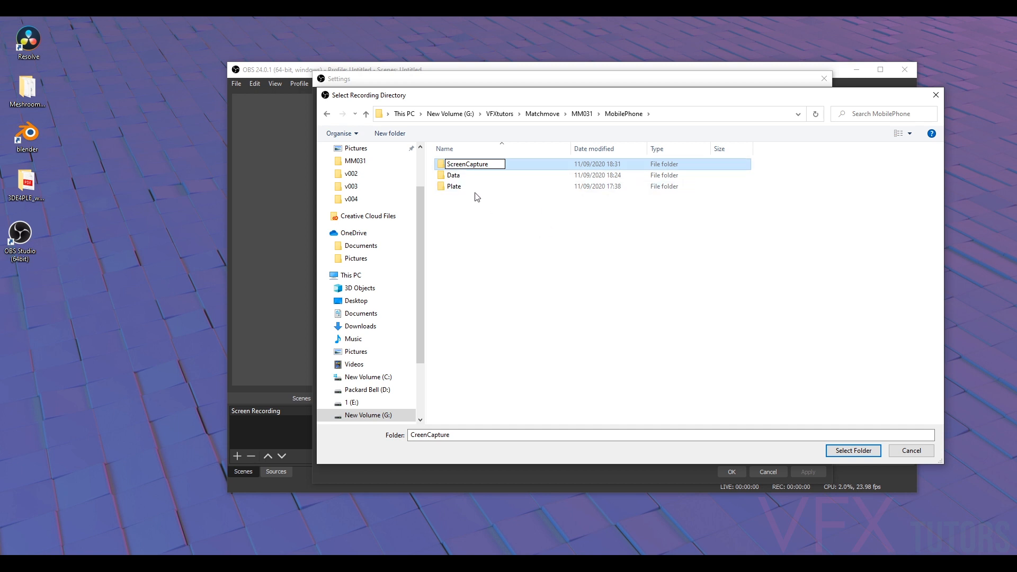
pyautogui.doubleClick(469, 163)
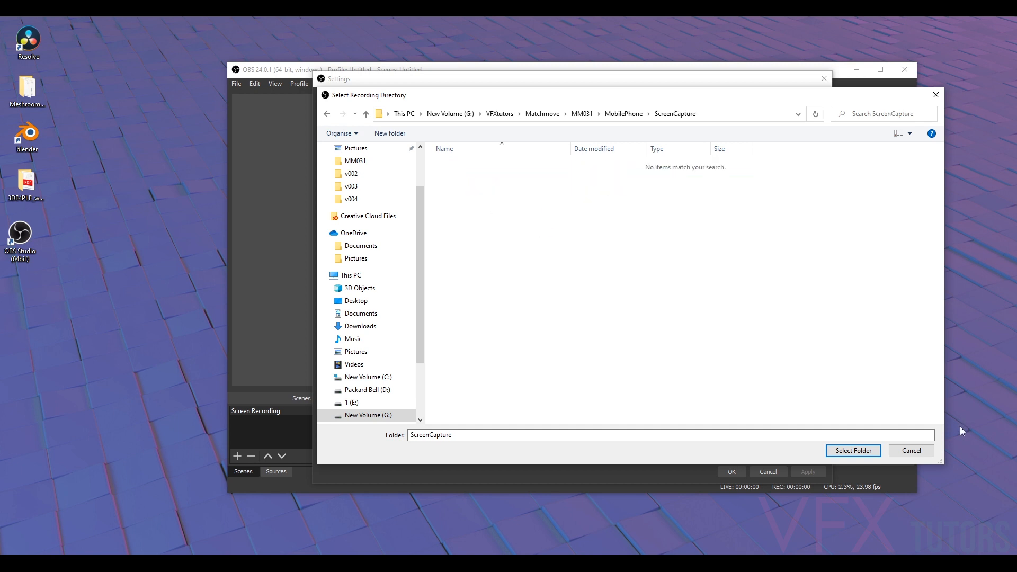
pyautogui.click(853, 450)
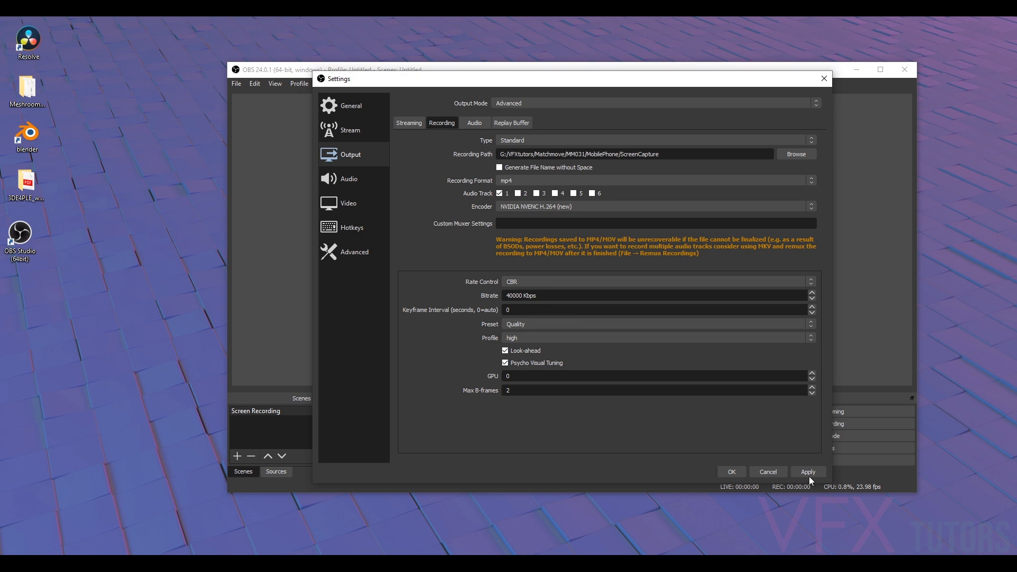
# Step: Apply the recording path and review the Video, General and Output settings pages
pyautogui.click(807, 472)
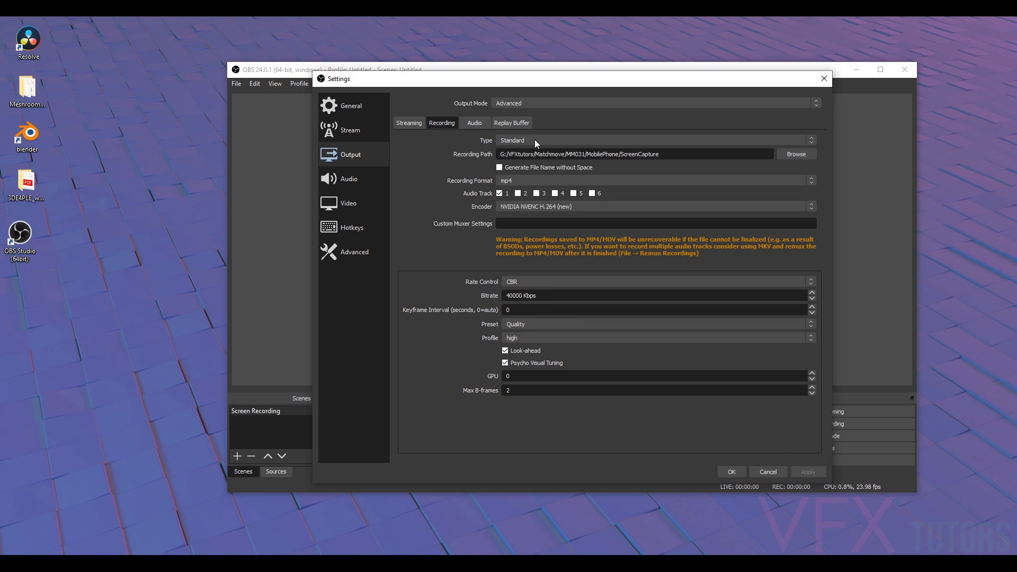
pyautogui.click(347, 203)
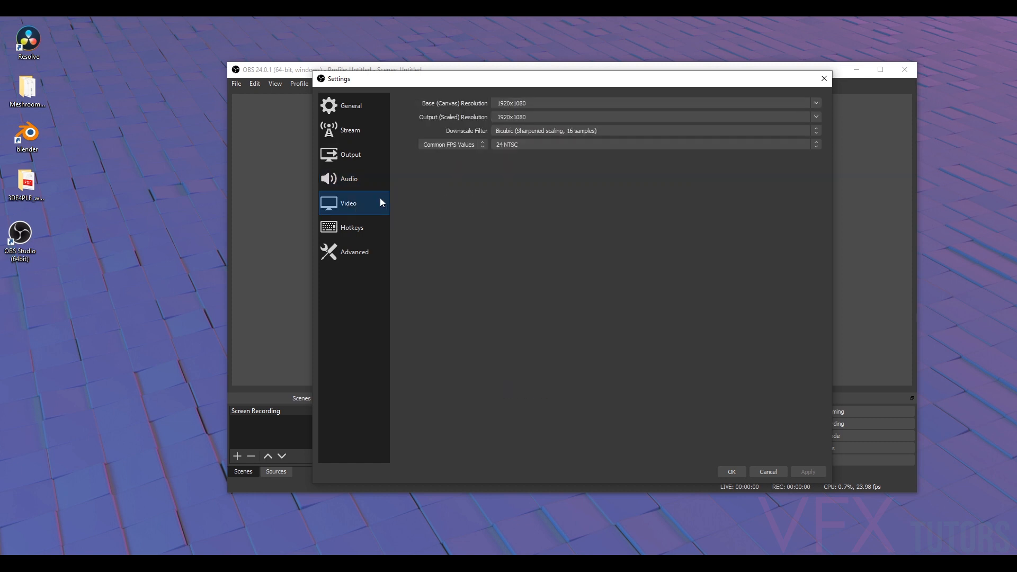
pyautogui.moveTo(458, 108)
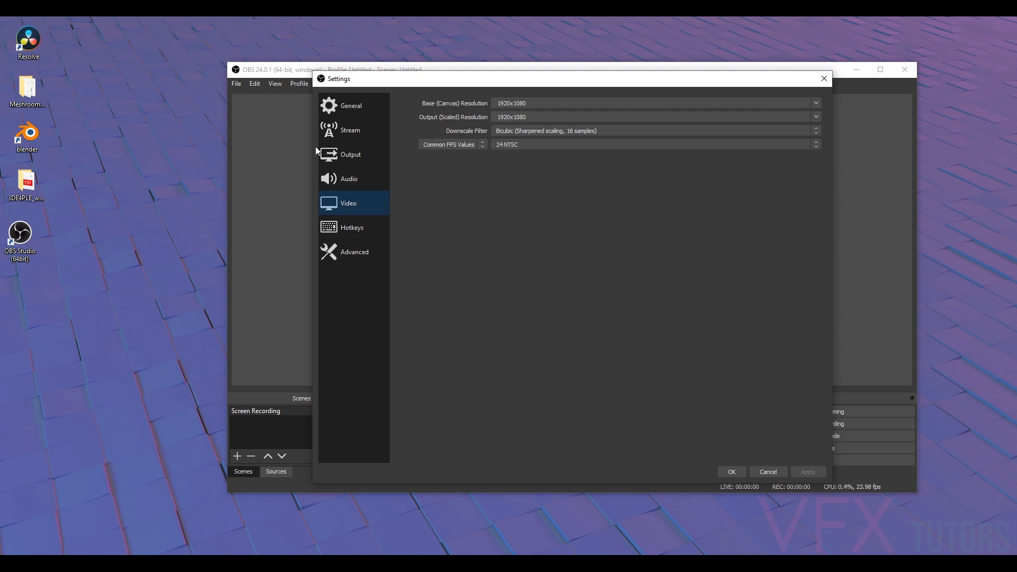
pyautogui.moveTo(551, 128)
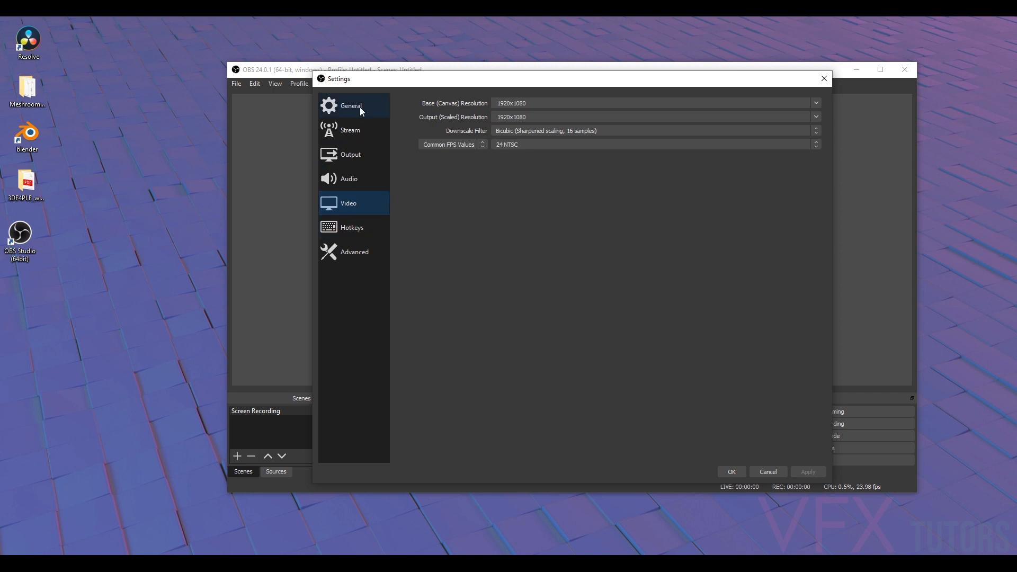
pyautogui.click(351, 105)
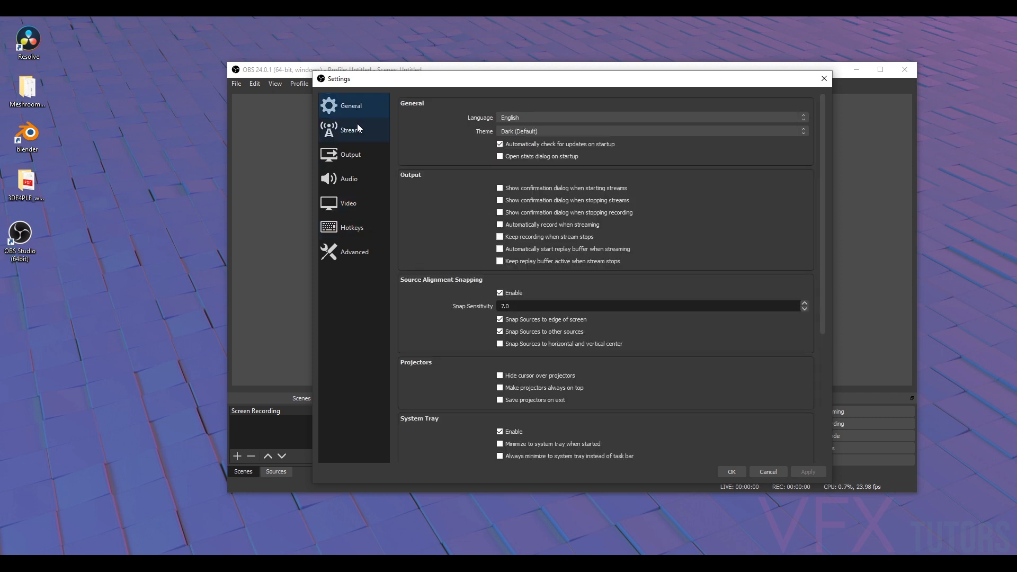
pyautogui.click(349, 155)
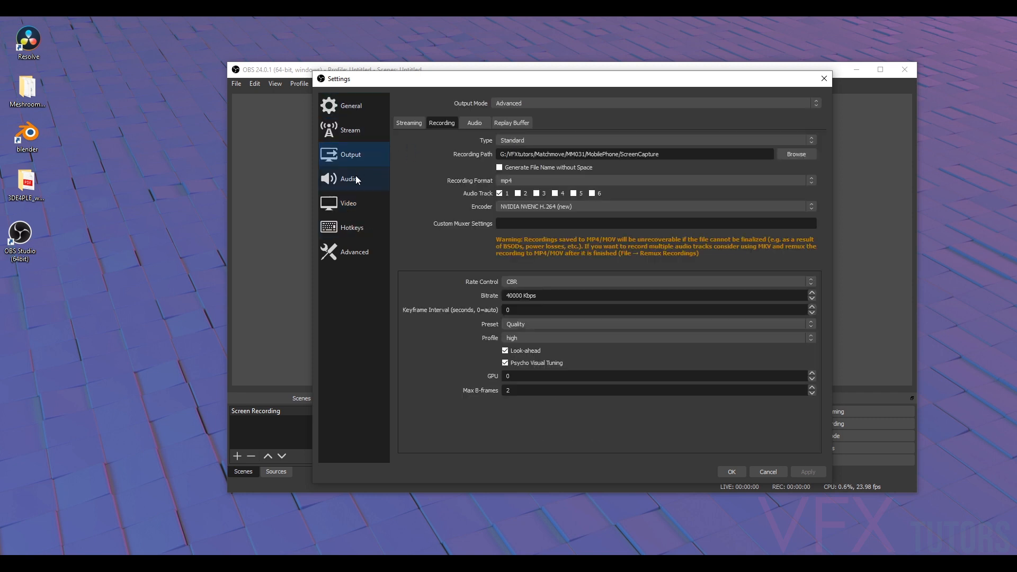
pyautogui.moveTo(830, 477)
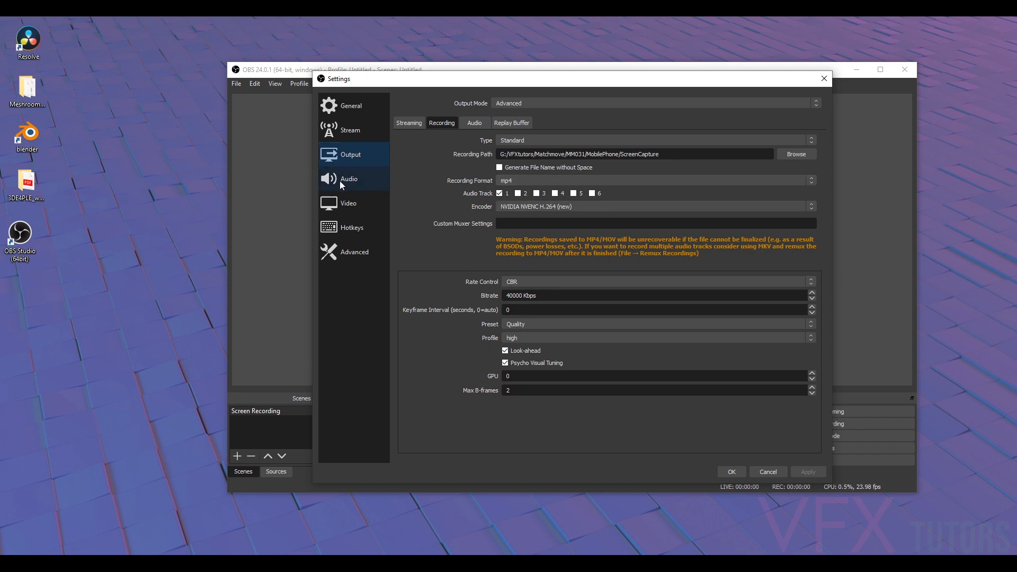
pyautogui.click(349, 178)
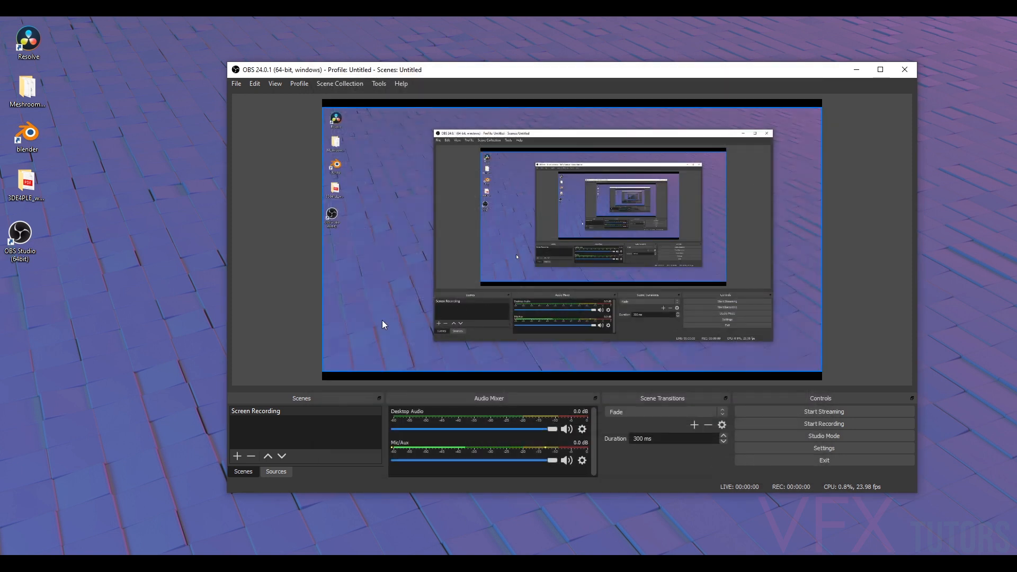
pyautogui.moveTo(329, 358)
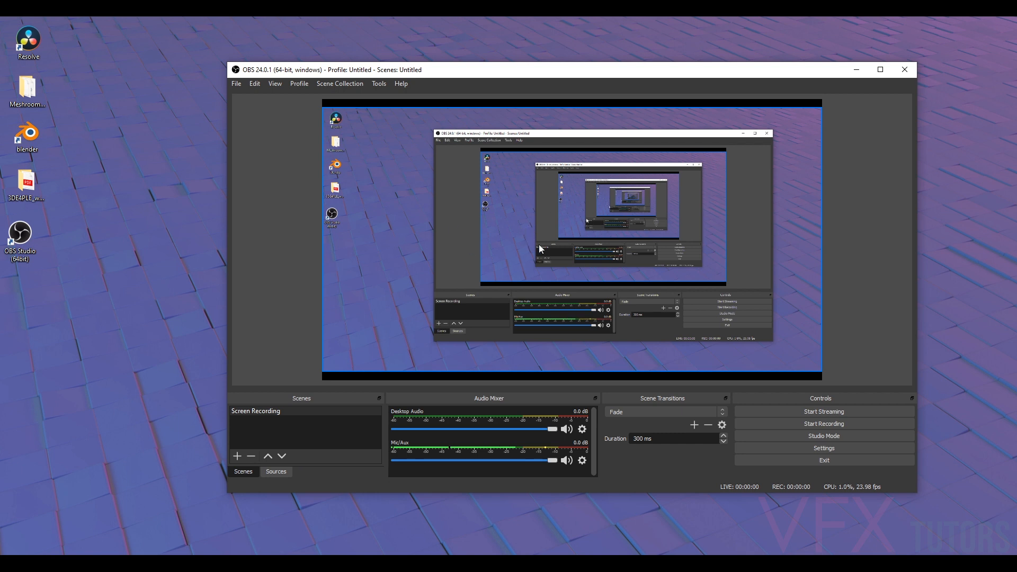
# Step: Add a second Display Capture source for Display 1 with cursor captured and confirm it
pyautogui.click(275, 471)
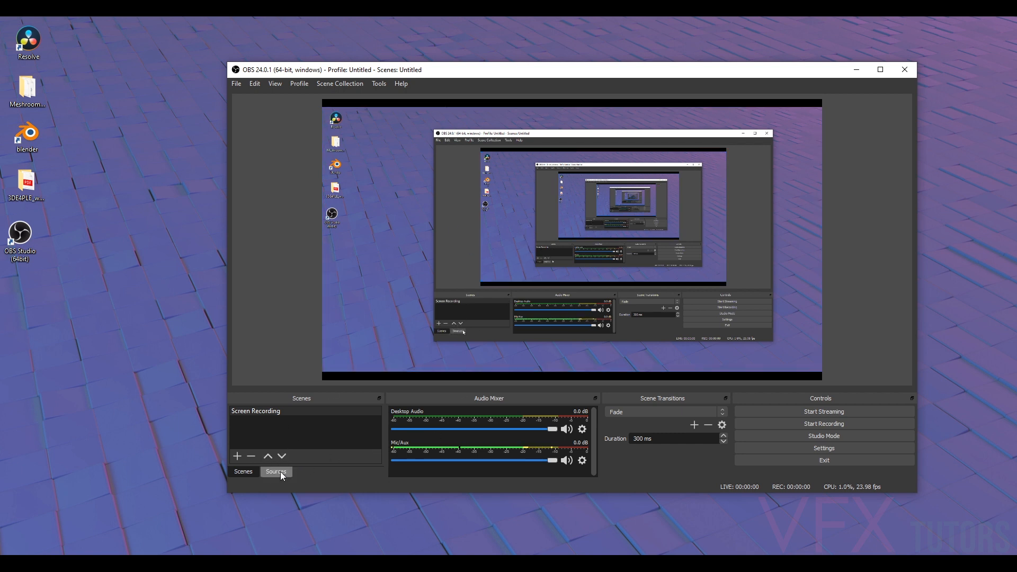
pyautogui.click(275, 471)
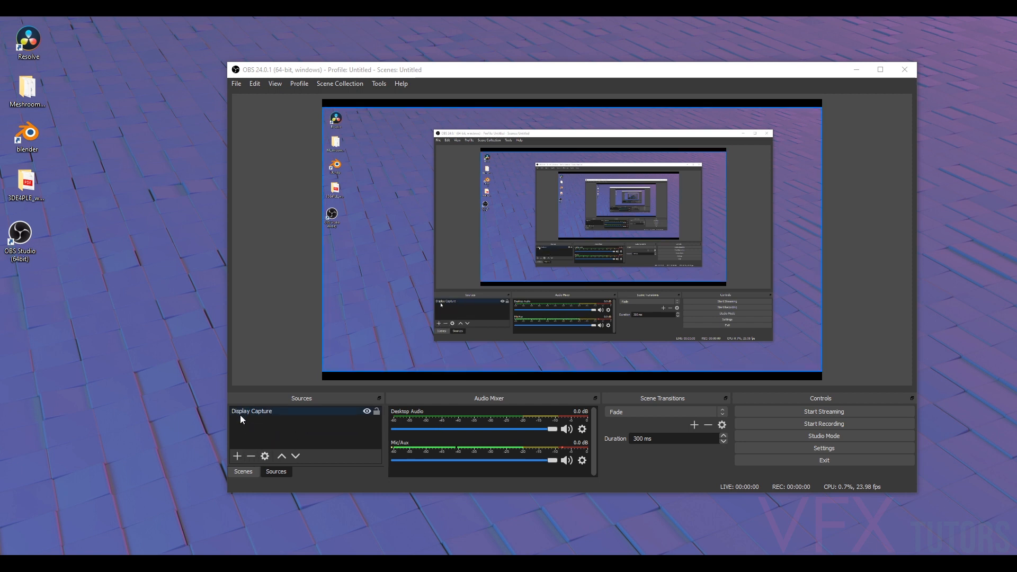
pyautogui.click(237, 456)
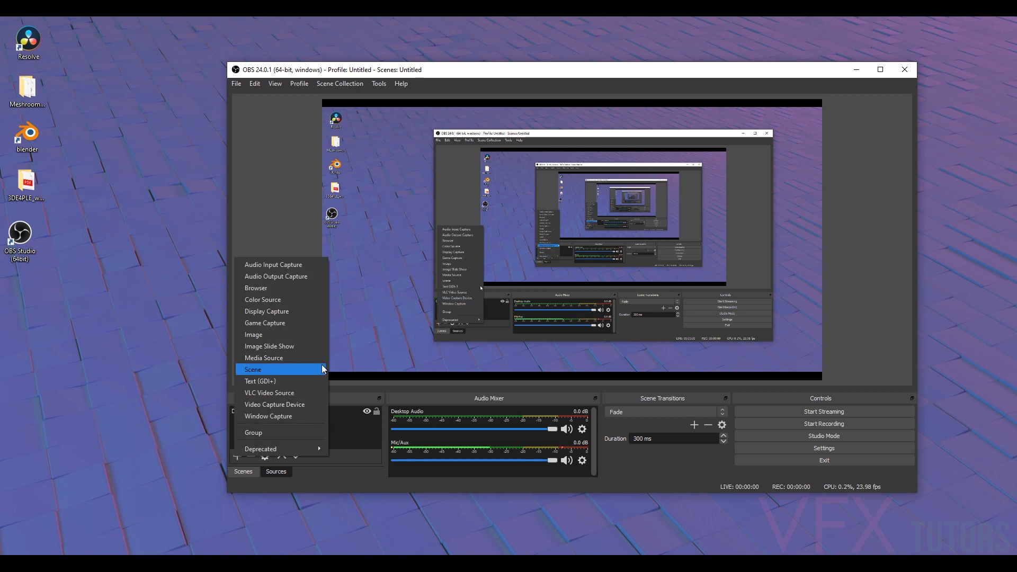
pyautogui.click(267, 311)
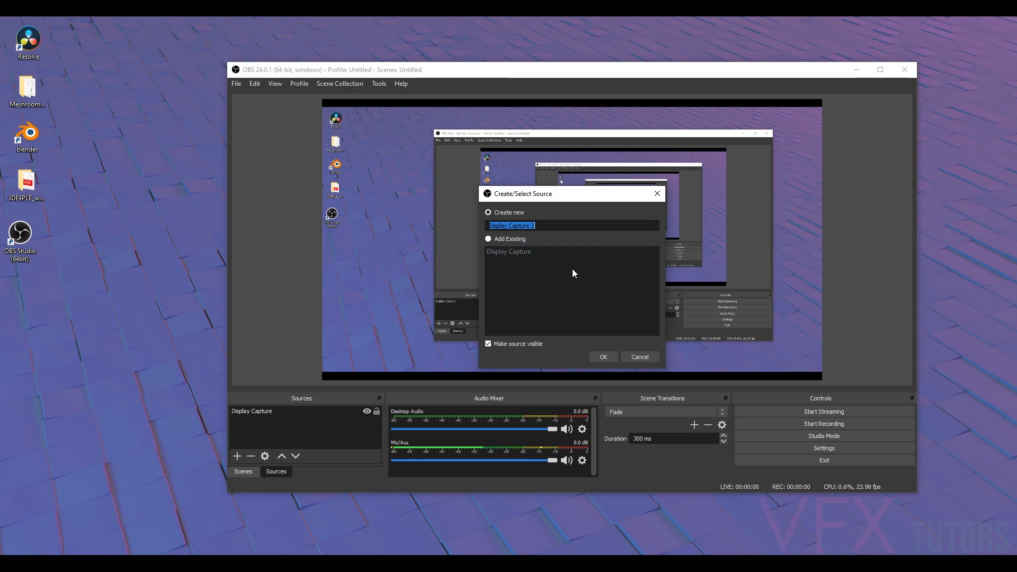
pyautogui.click(603, 356)
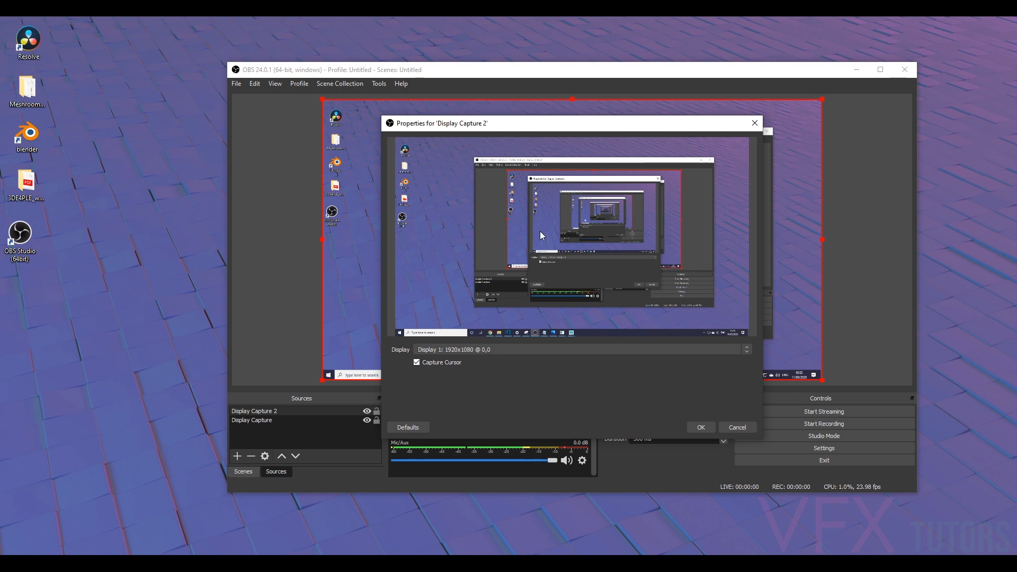
pyautogui.moveTo(656, 132)
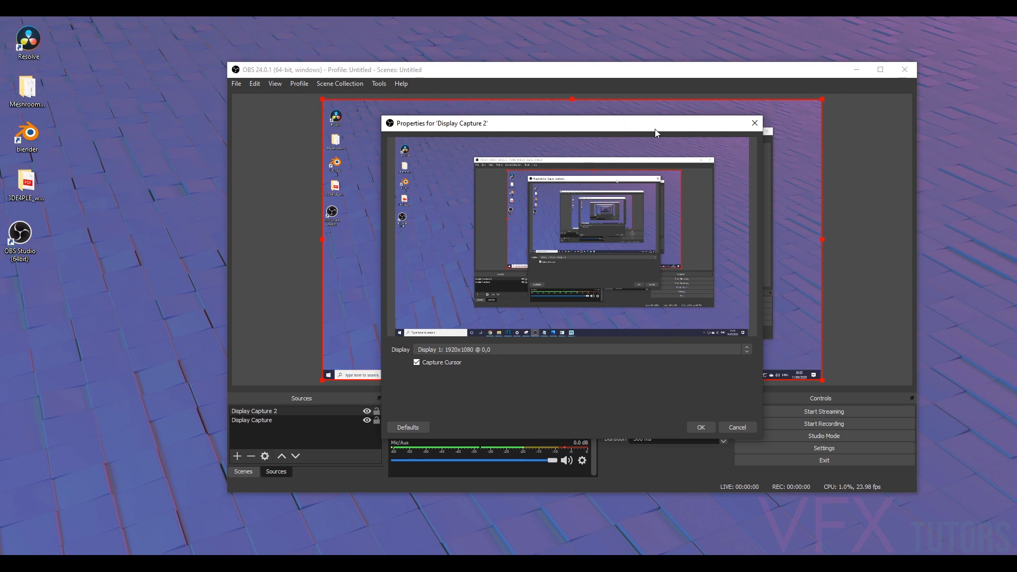
pyautogui.moveTo(589, 248)
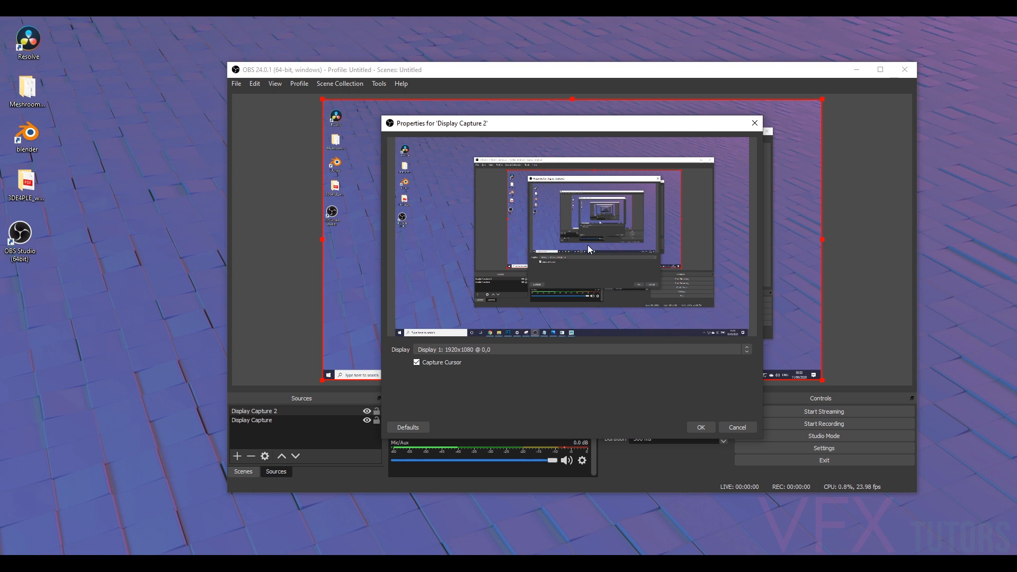
pyautogui.click(701, 427)
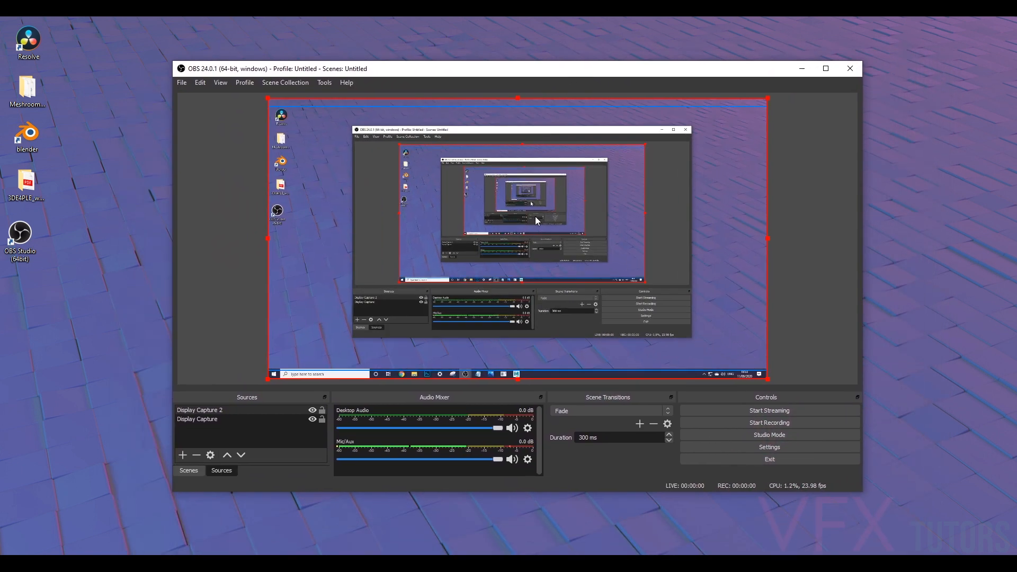
pyautogui.moveTo(553, 444)
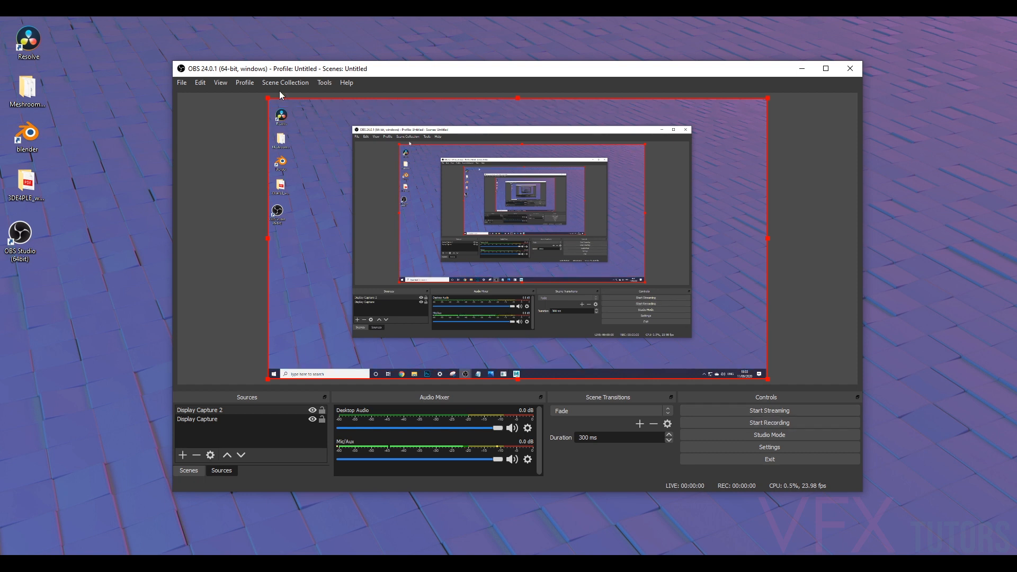
pyautogui.moveTo(744, 482)
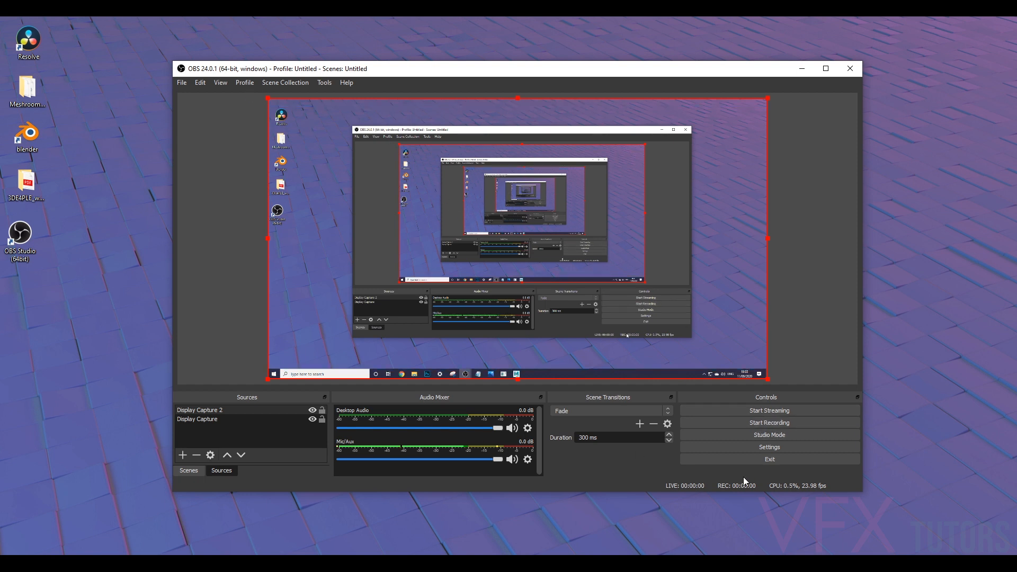
pyautogui.moveTo(769, 434)
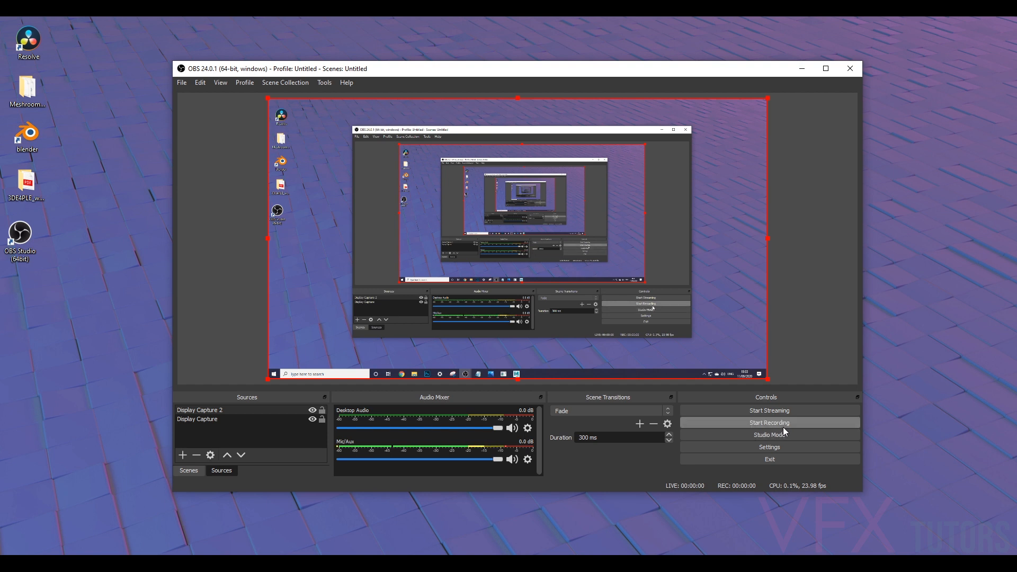
pyautogui.moveTo(239, 72)
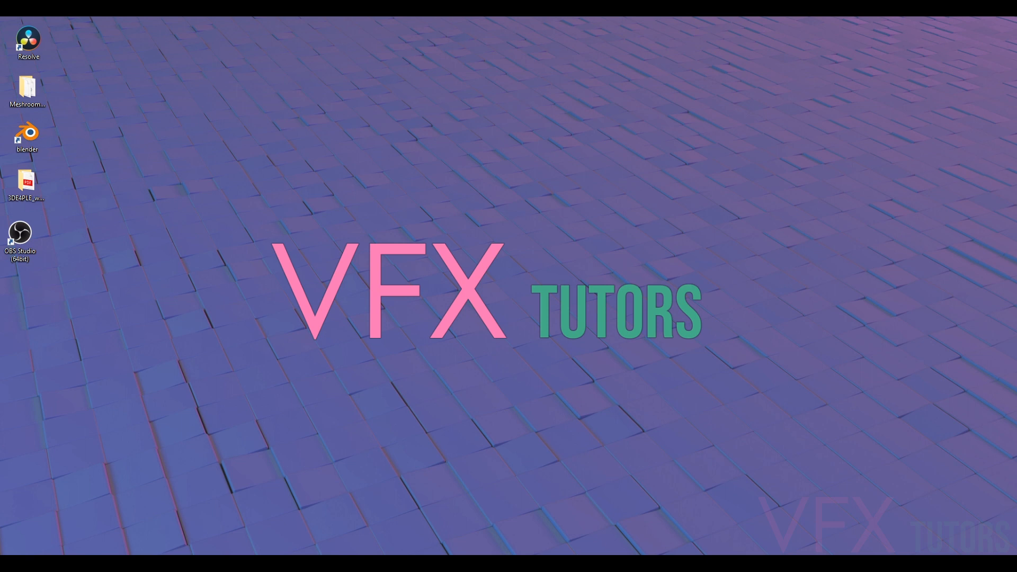
pyautogui.moveTo(966, 490)
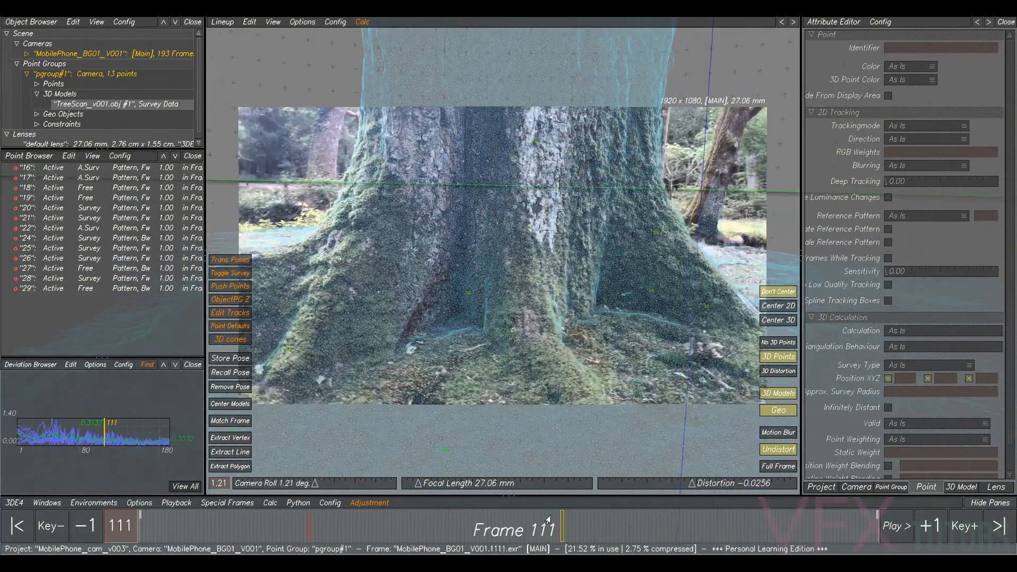
# Step: Select TreeScan_v001.obj and try pink, orange and purple wireframe tints via the RGB sliders
pyautogui.click(897, 526)
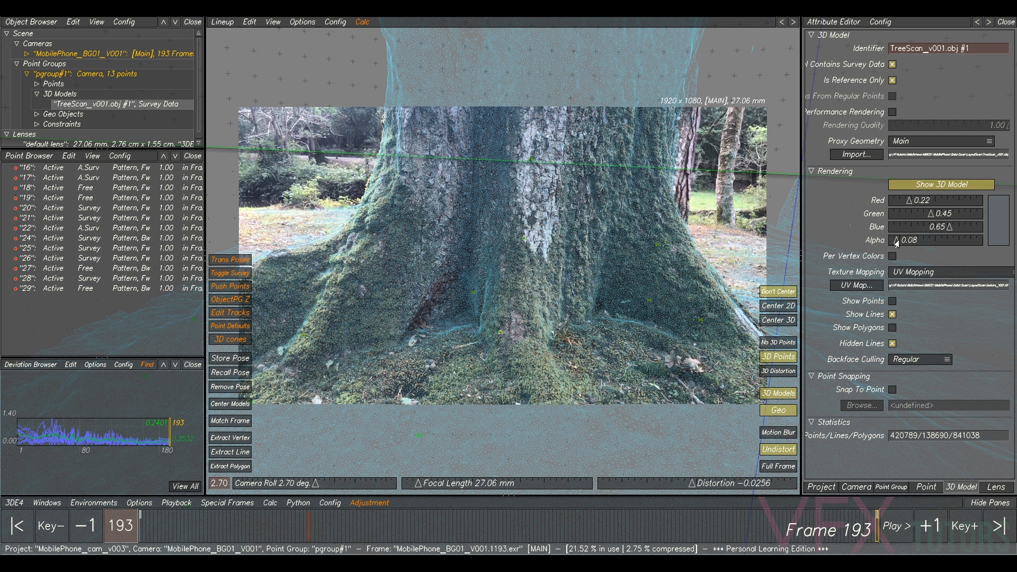
pyautogui.moveTo(900, 241); pyautogui.dragTo(908, 240)
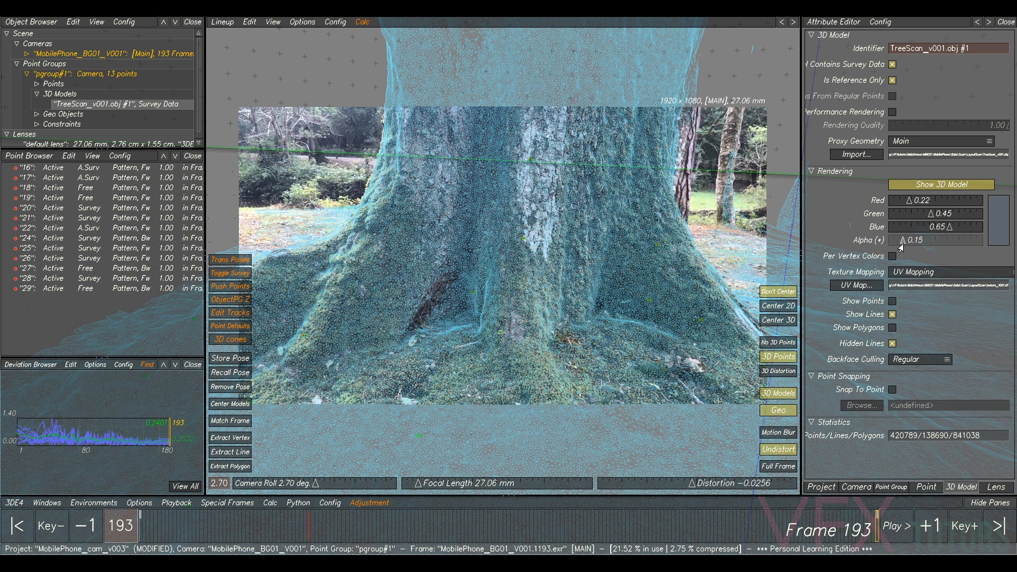
pyautogui.moveTo(901, 247); pyautogui.dragTo(908, 247)
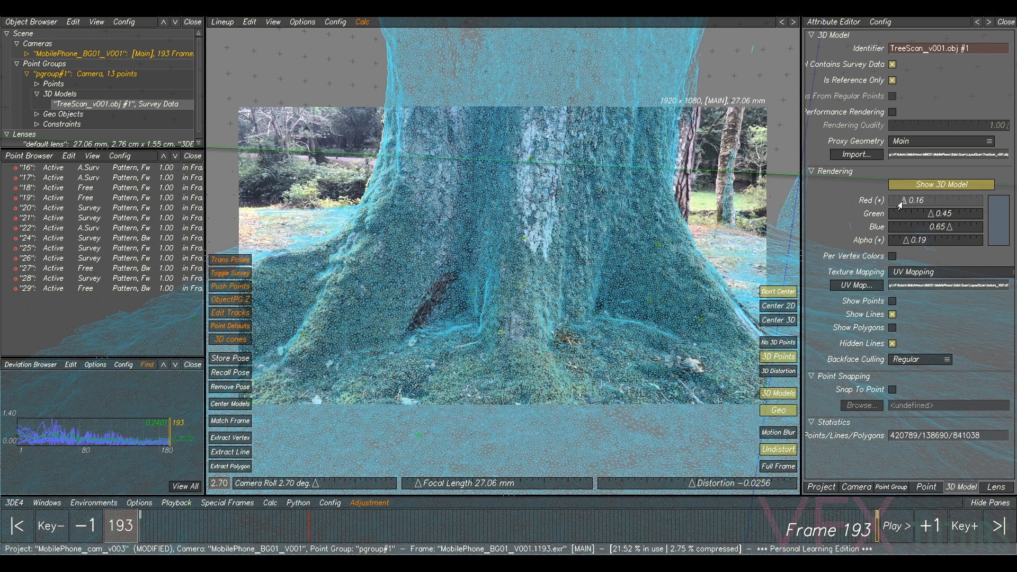
pyautogui.moveTo(902, 201); pyautogui.dragTo(905, 200)
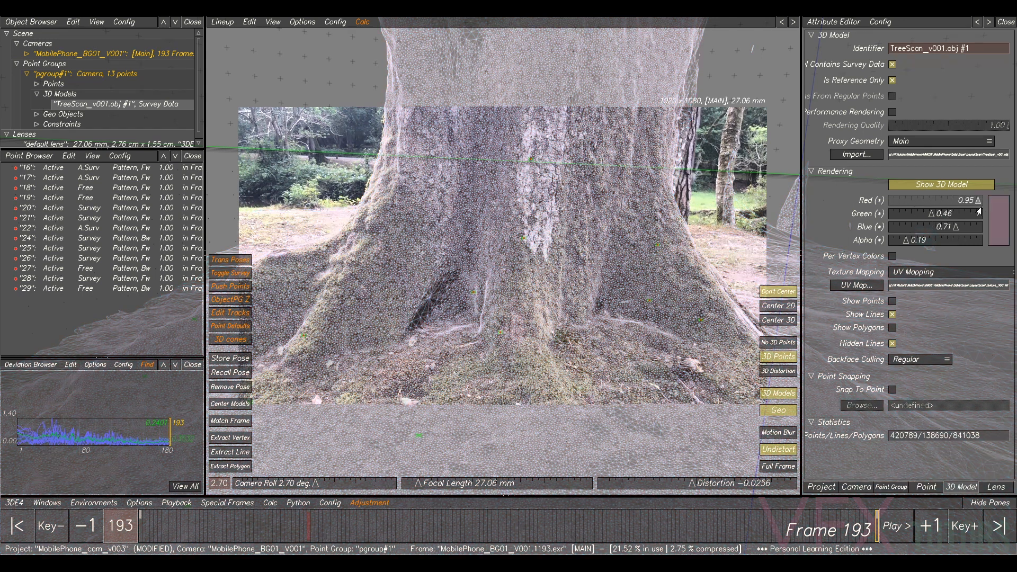
pyautogui.moveTo(960, 213); pyautogui.dragTo(908, 213)
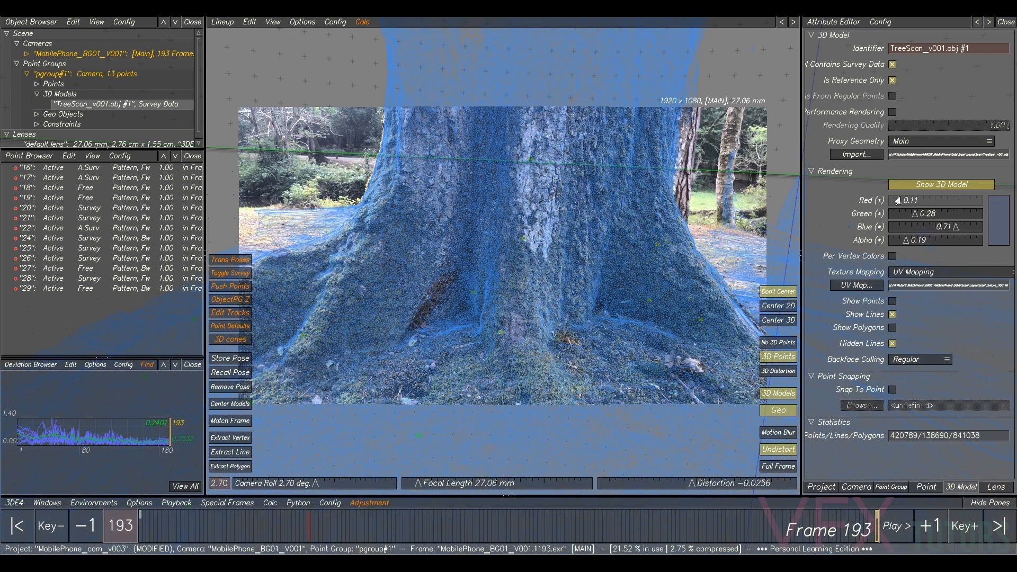
pyautogui.moveTo(899, 200); pyautogui.dragTo(947, 200)
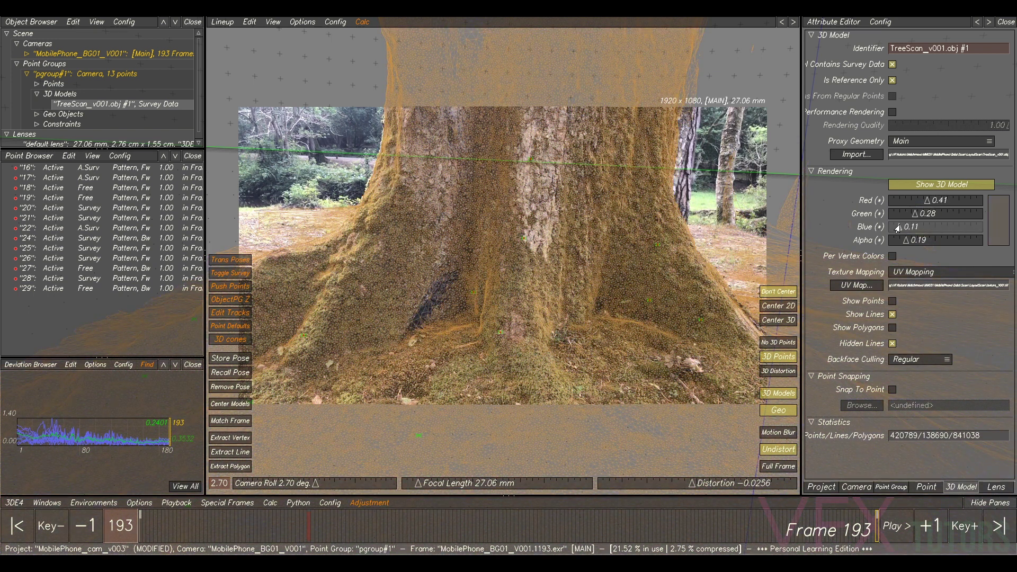
pyautogui.moveTo(898, 227); pyautogui.dragTo(957, 226)
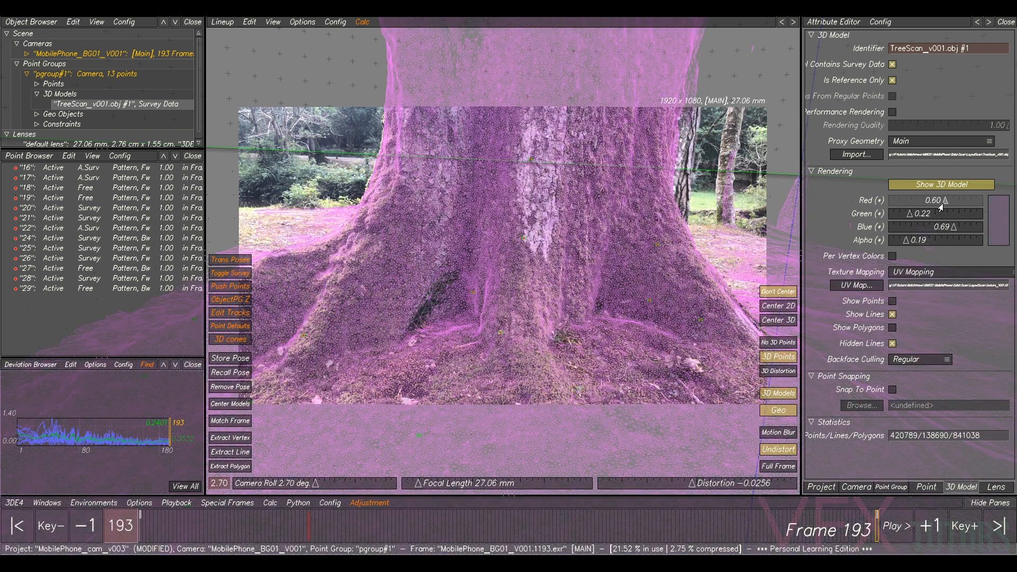
# Step: Shift the wireframe through blue and teal to green and raise its opacity
pyautogui.moveTo(940, 200); pyautogui.dragTo(900, 200)
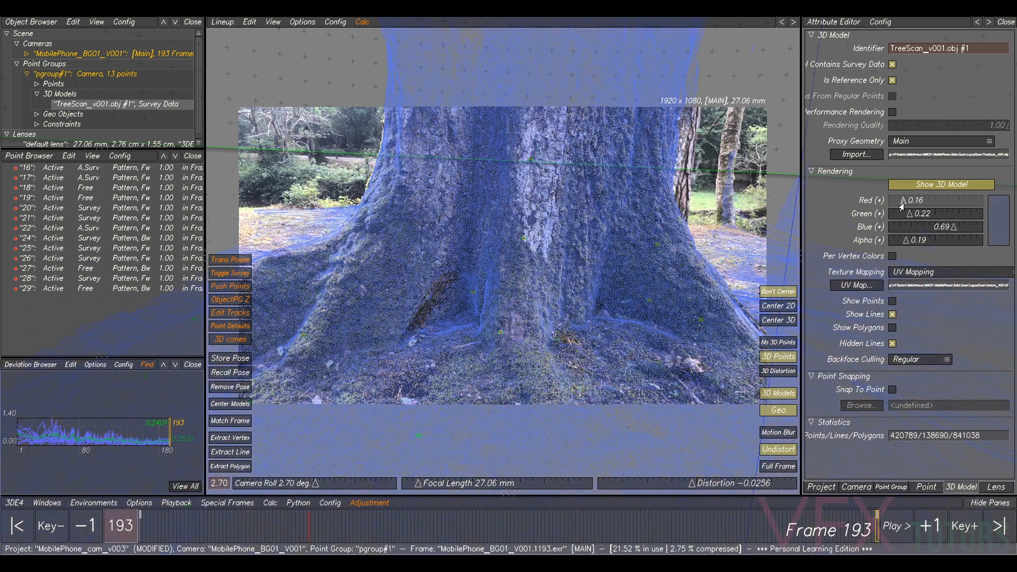
pyautogui.moveTo(954, 213); pyautogui.dragTo(941, 213)
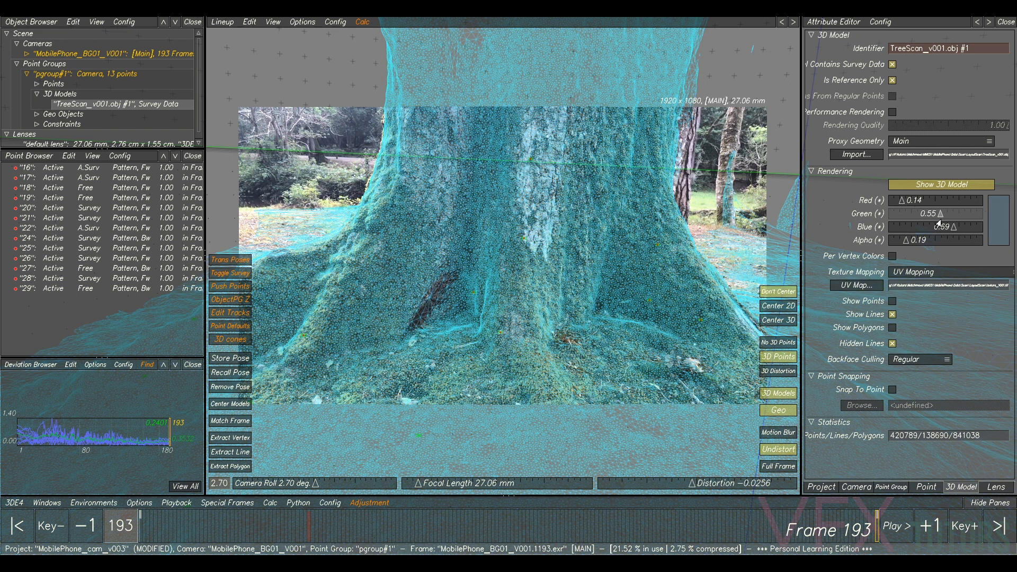
pyautogui.moveTo(935, 227); pyautogui.dragTo(951, 227)
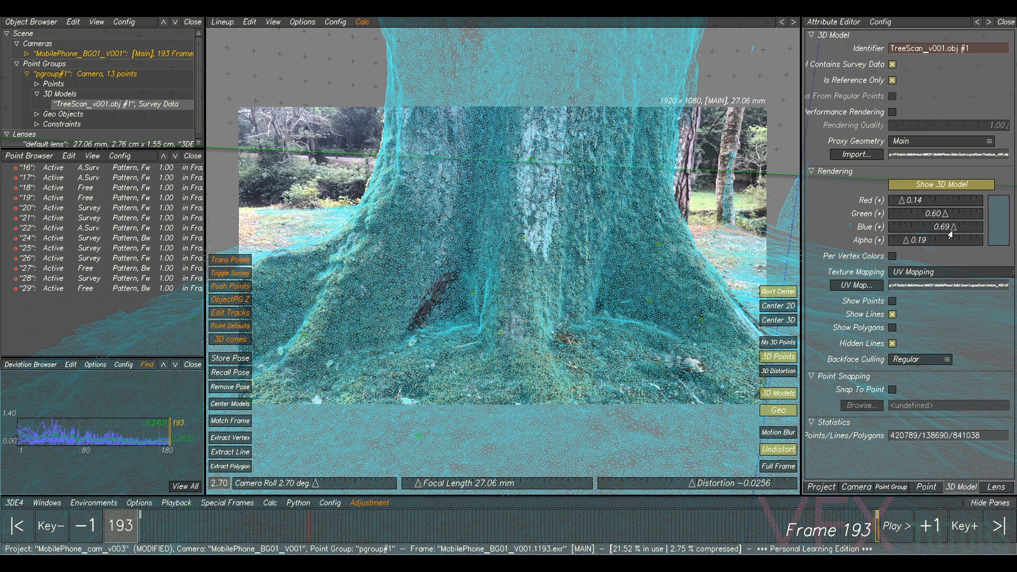
pyautogui.moveTo(948, 227); pyautogui.dragTo(911, 227)
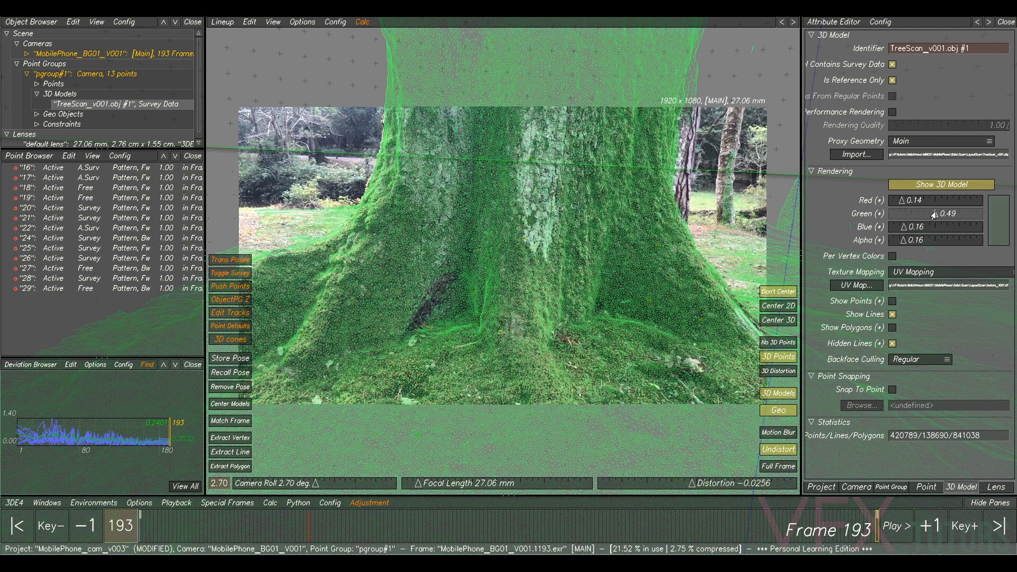
pyautogui.moveTo(932, 213); pyautogui.dragTo(919, 213)
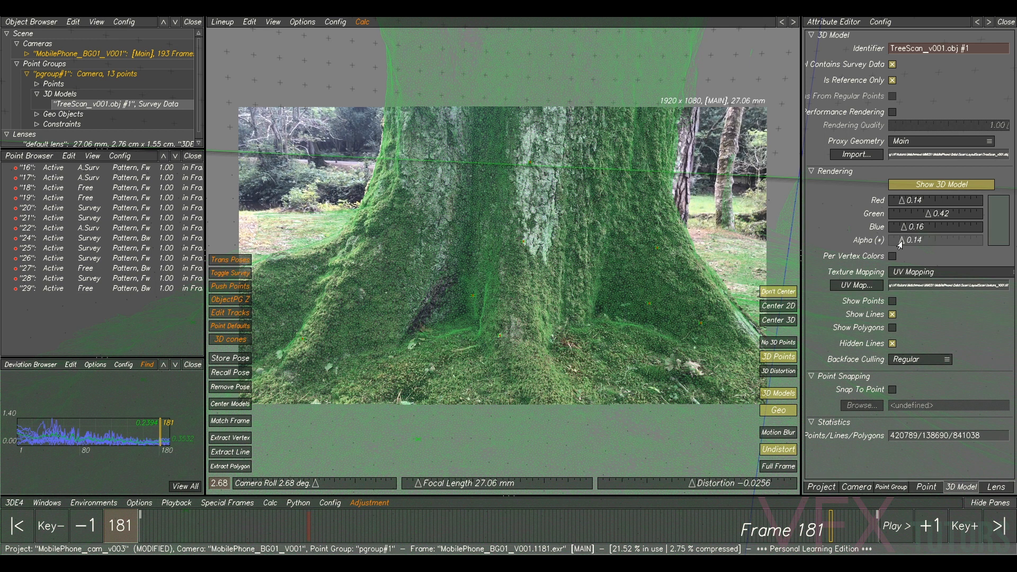
pyautogui.moveTo(947, 213); pyautogui.dragTo(929, 213)
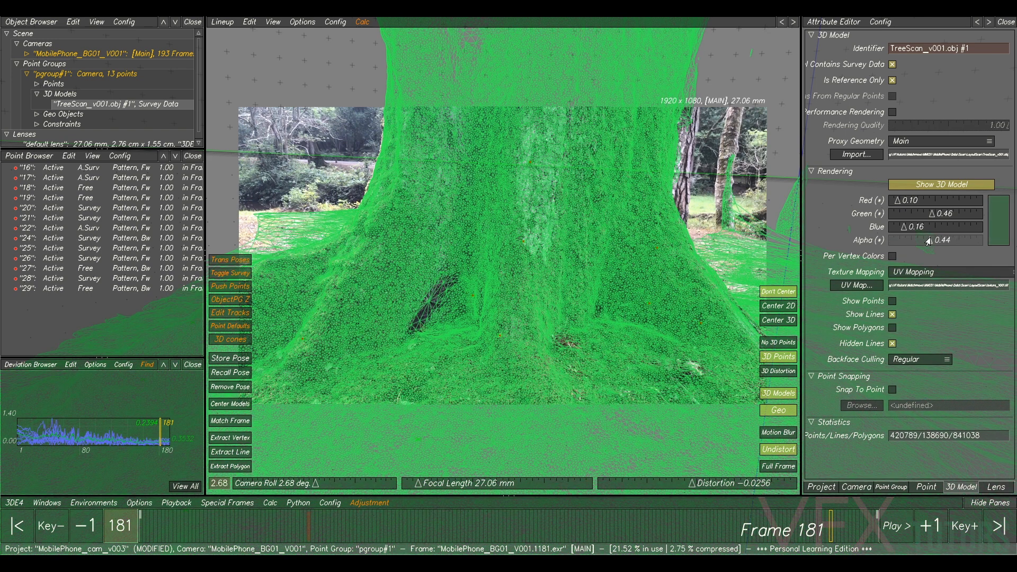
# Step: Bring the wireframe Alpha back down to a faint 0.14
pyautogui.moveTo(928, 239); pyautogui.dragTo(889, 240)
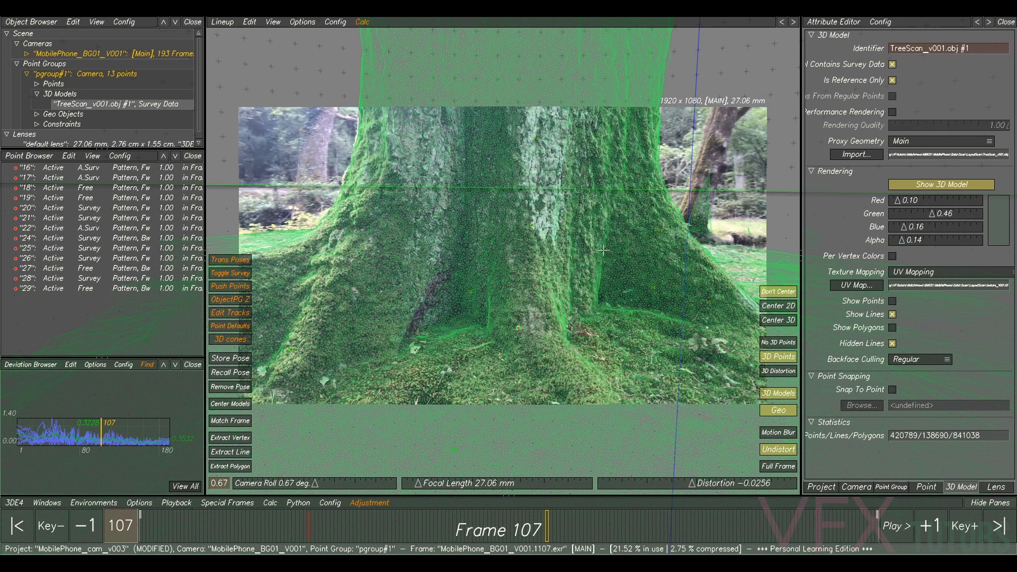
pyautogui.moveTo(894, 201)
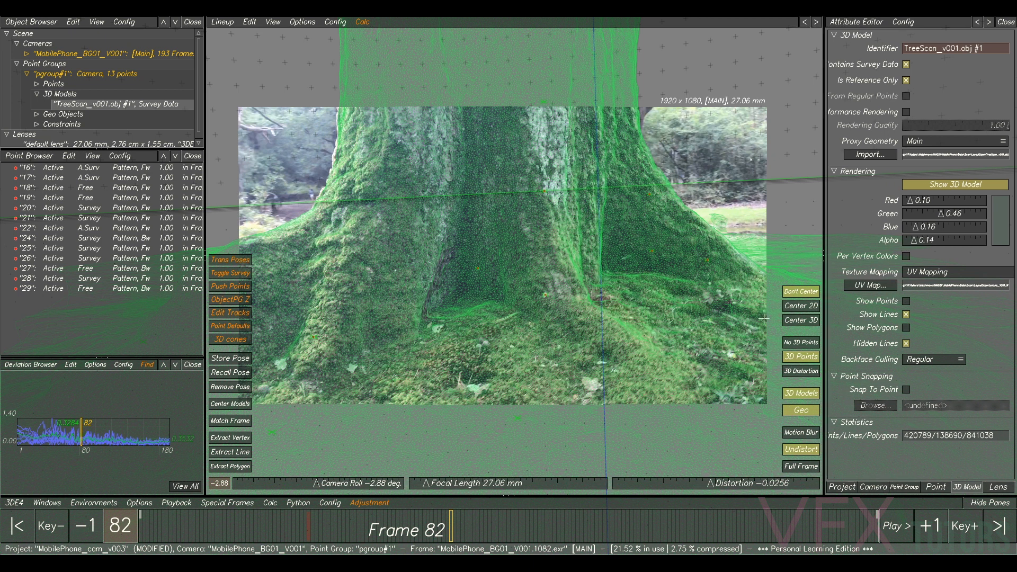
pyautogui.moveTo(1008, 21)
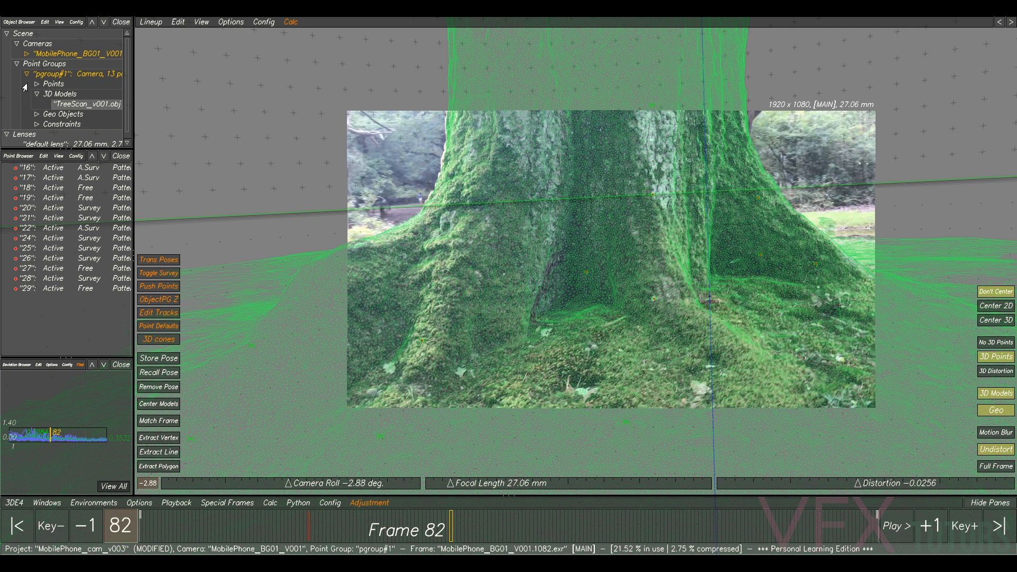
# Step: Collapse the point group entries in the scene tree
pyautogui.click(30, 69)
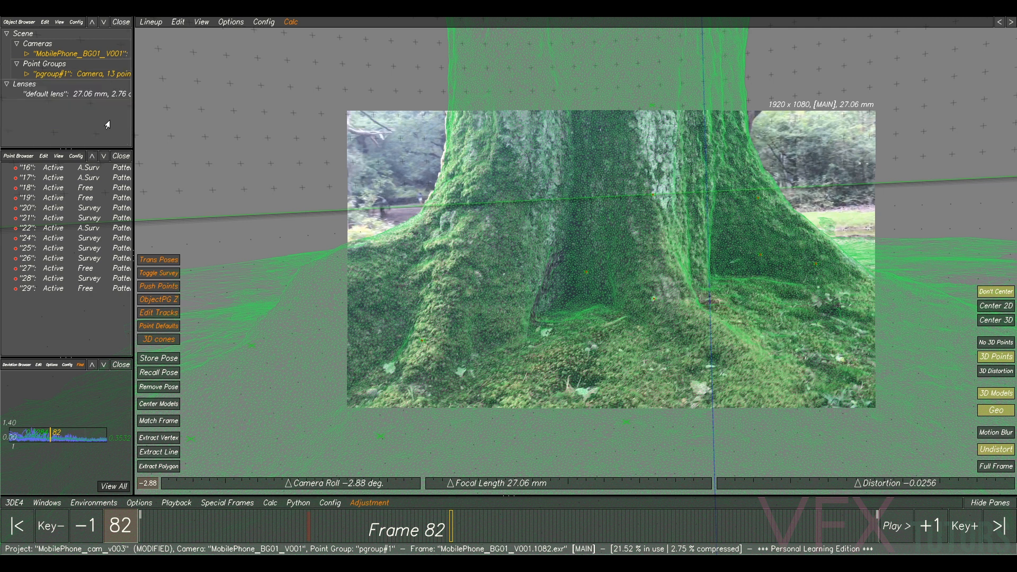
pyautogui.moveTo(371, 379)
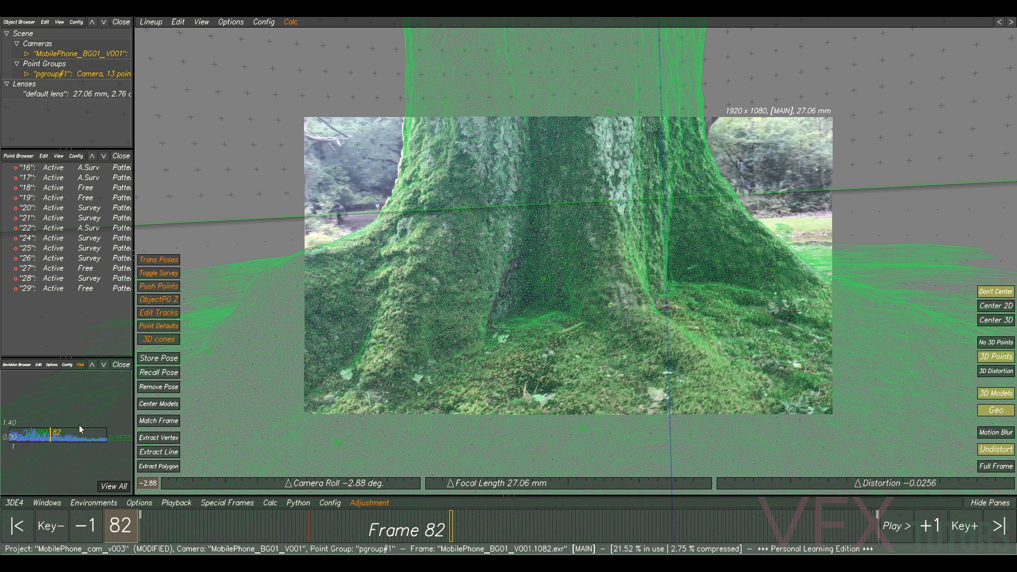
pyautogui.moveTo(79, 448)
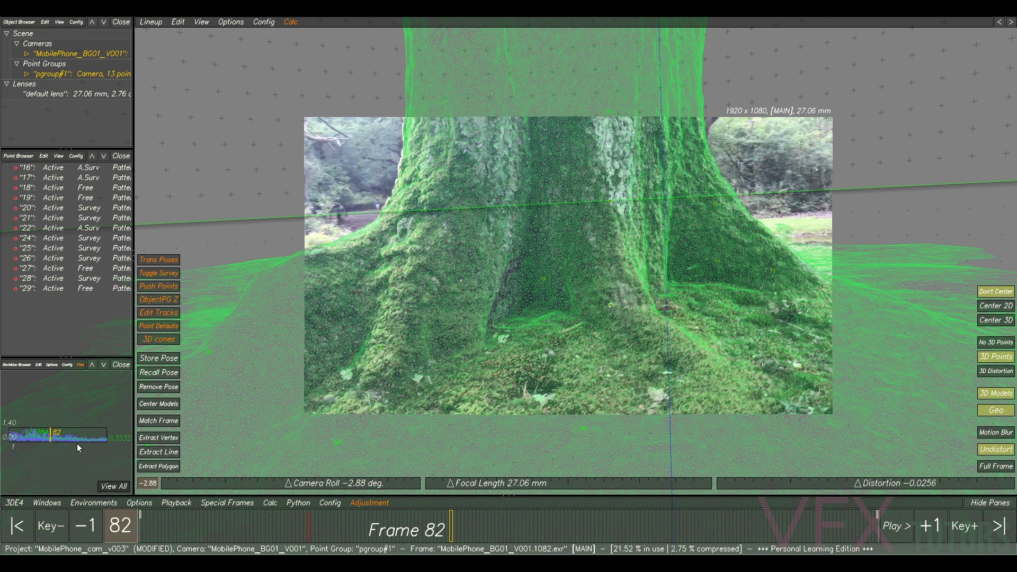
pyautogui.moveTo(131, 409)
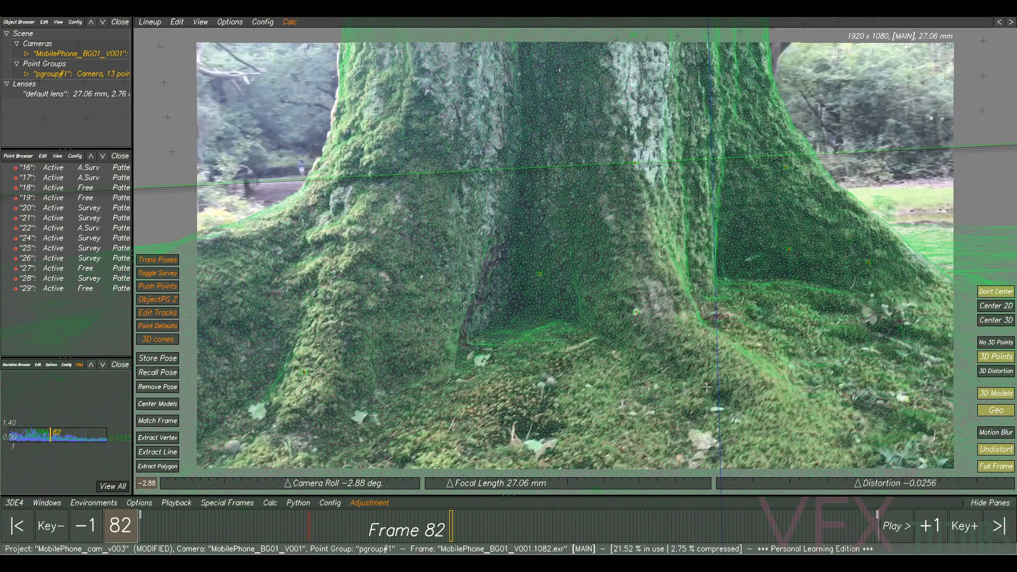
# Step: Play, pause and resume the shot to check the overlay, stopping at frame 163
pyautogui.click(897, 525)
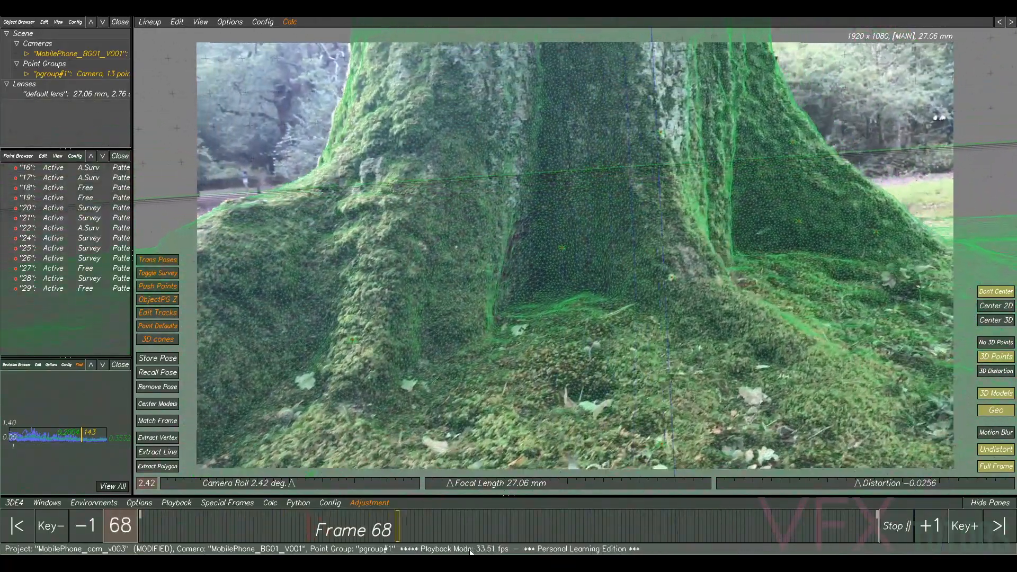
pyautogui.click(896, 526)
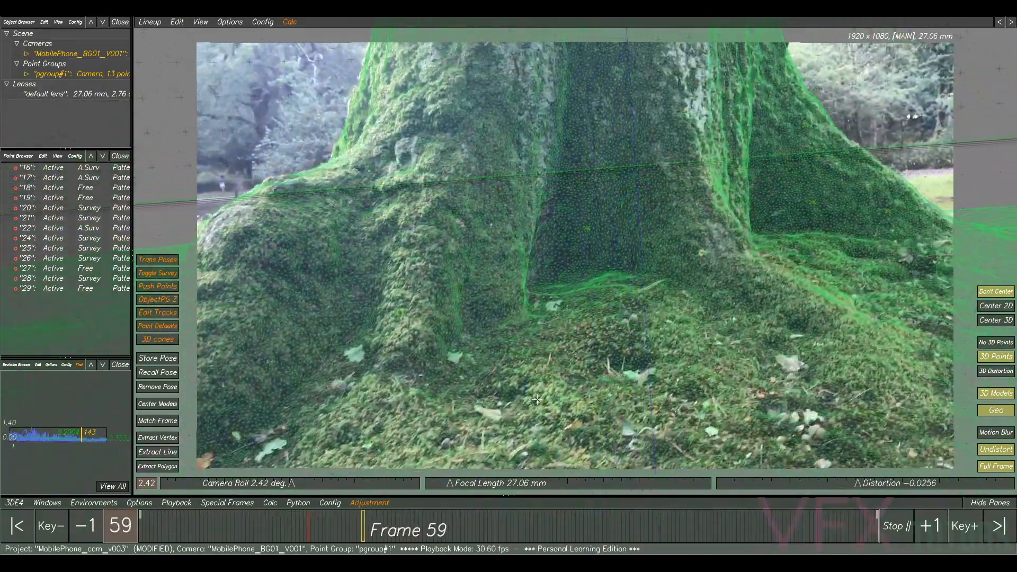
pyautogui.click(899, 525)
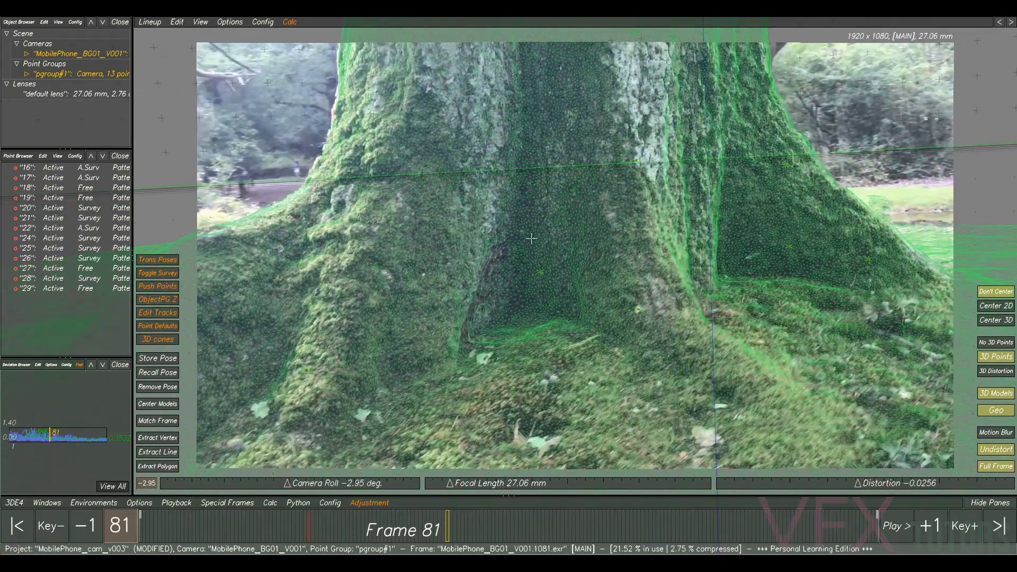
pyautogui.click(896, 524)
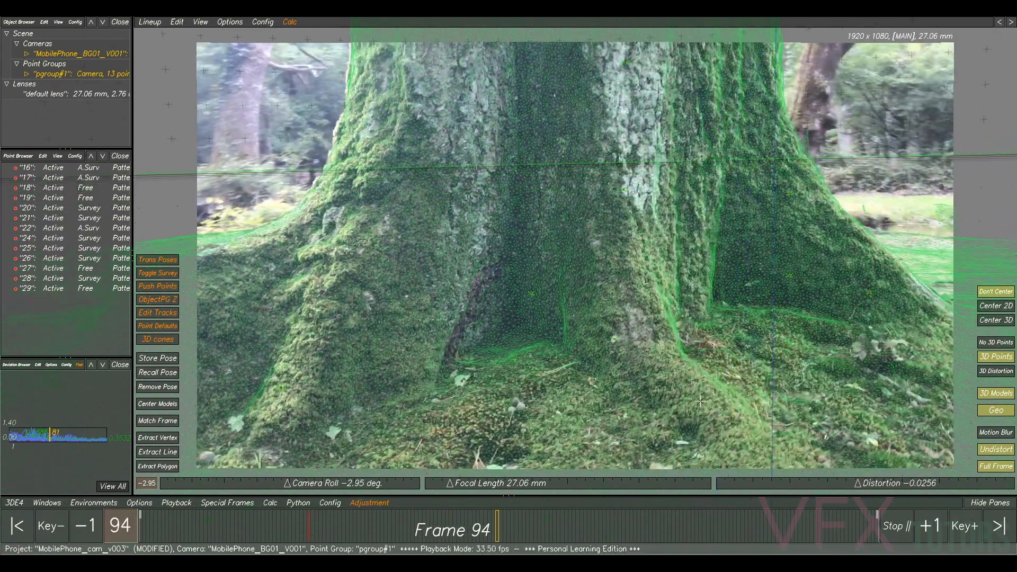
pyautogui.click(896, 525)
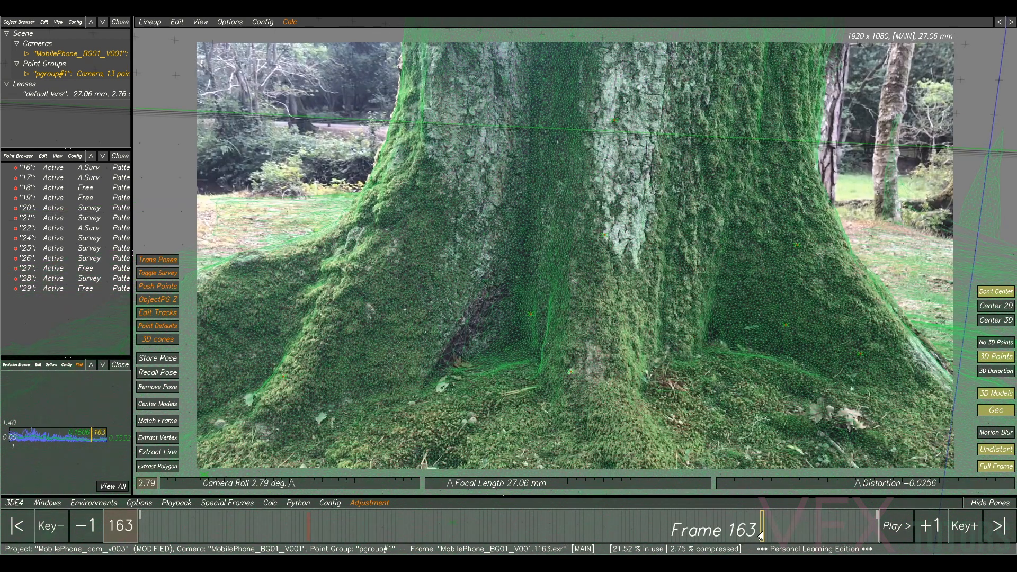
# Step: Scrub the timeline back to around frames 128–132 to inspect the root fit
pyautogui.click(898, 526)
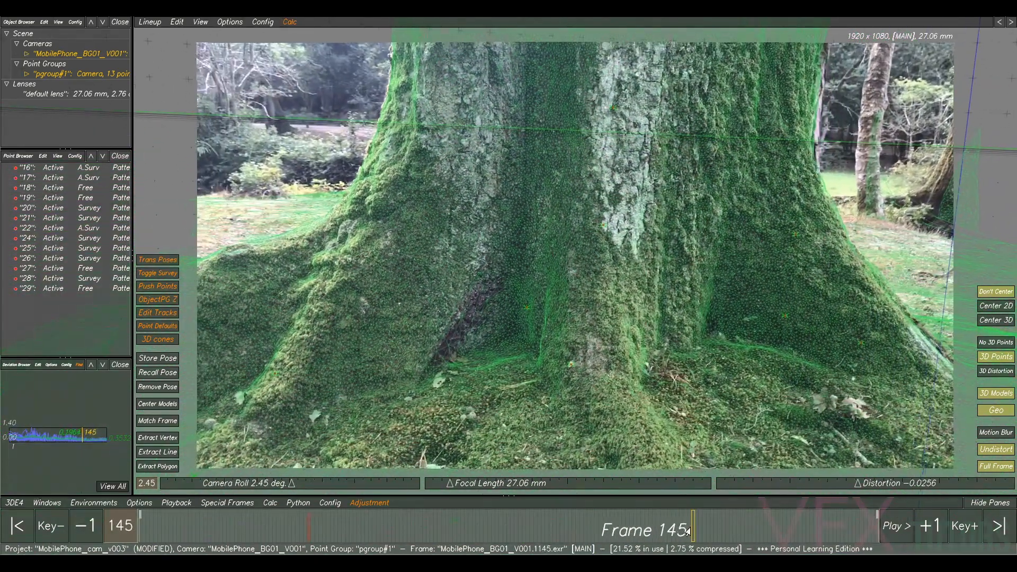
pyautogui.click(85, 526)
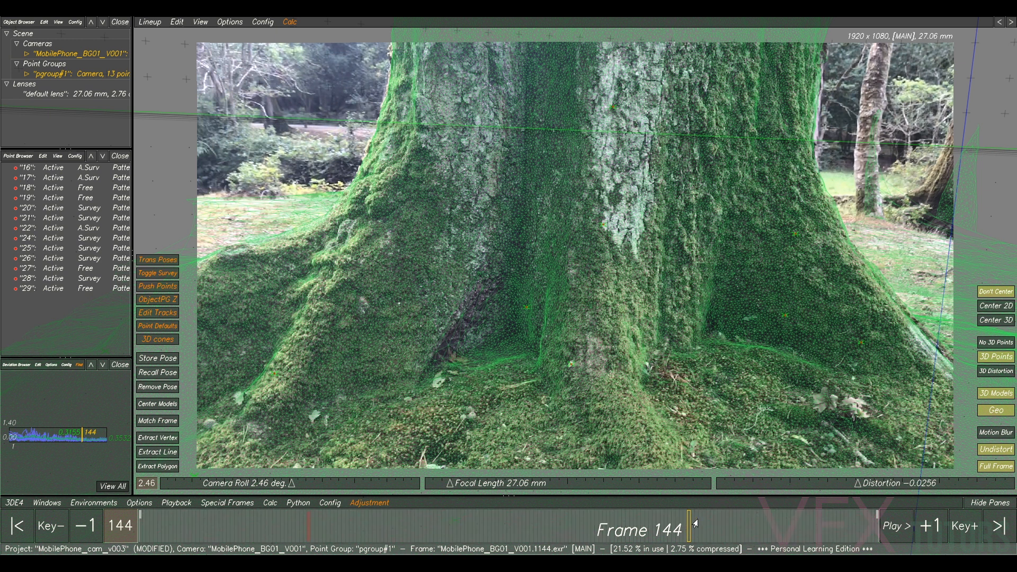
pyautogui.moveTo(691, 526); pyautogui.dragTo(629, 525)
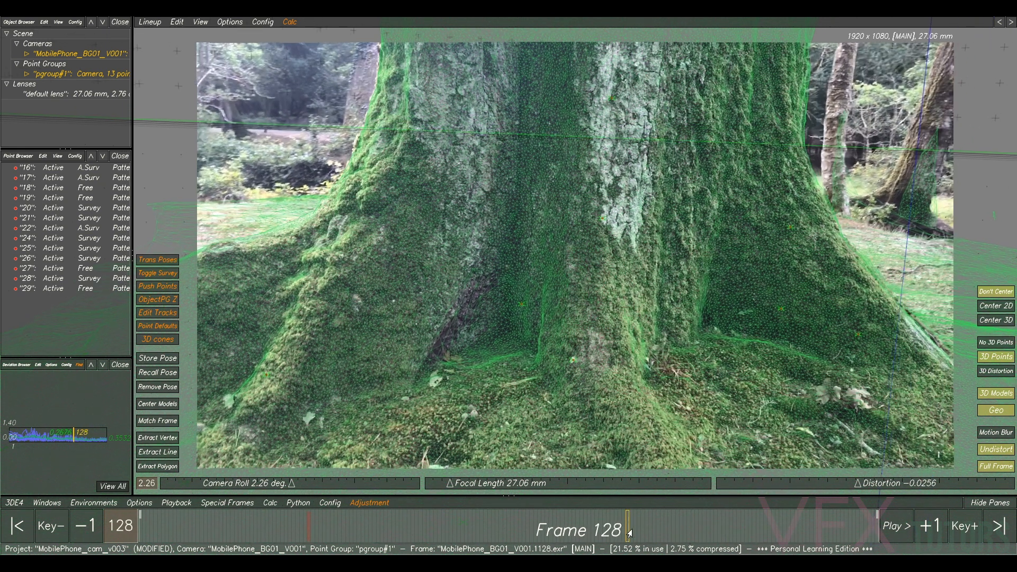
pyautogui.click(930, 524)
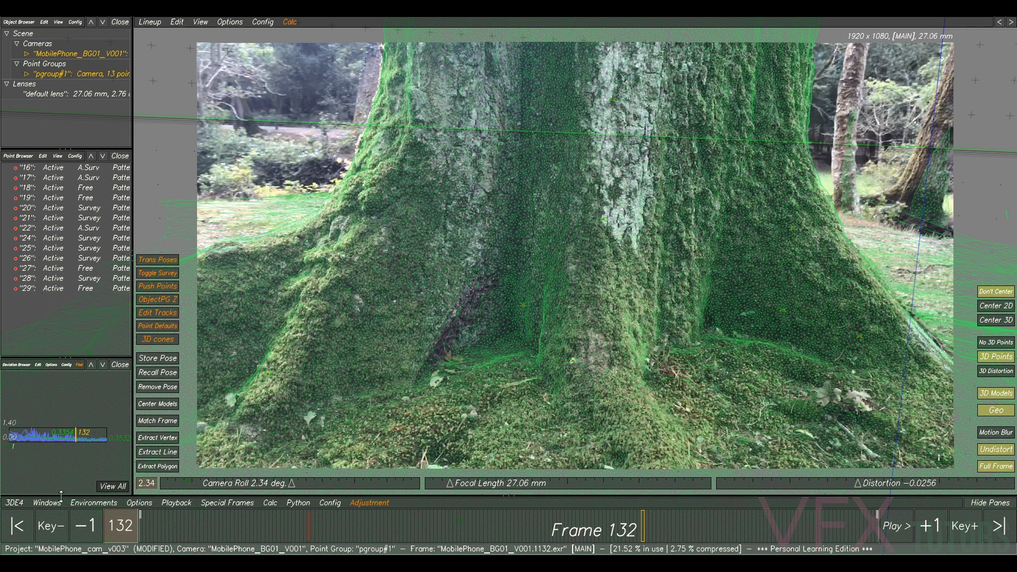
# Step: Set the Project Far Clipping Plane to 500 in the Attribute Editor and close it
pyautogui.click(47, 502)
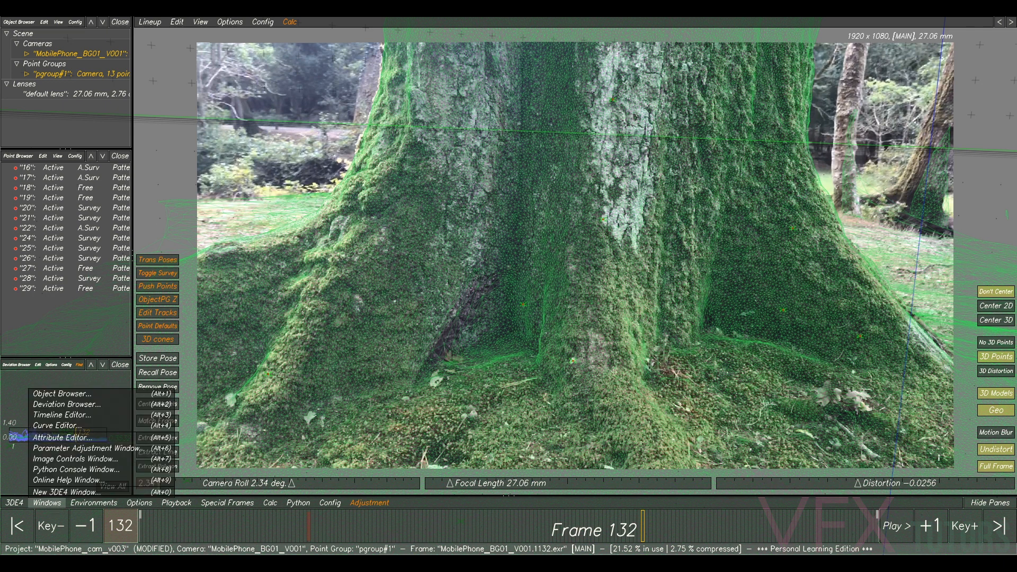
pyautogui.click(62, 438)
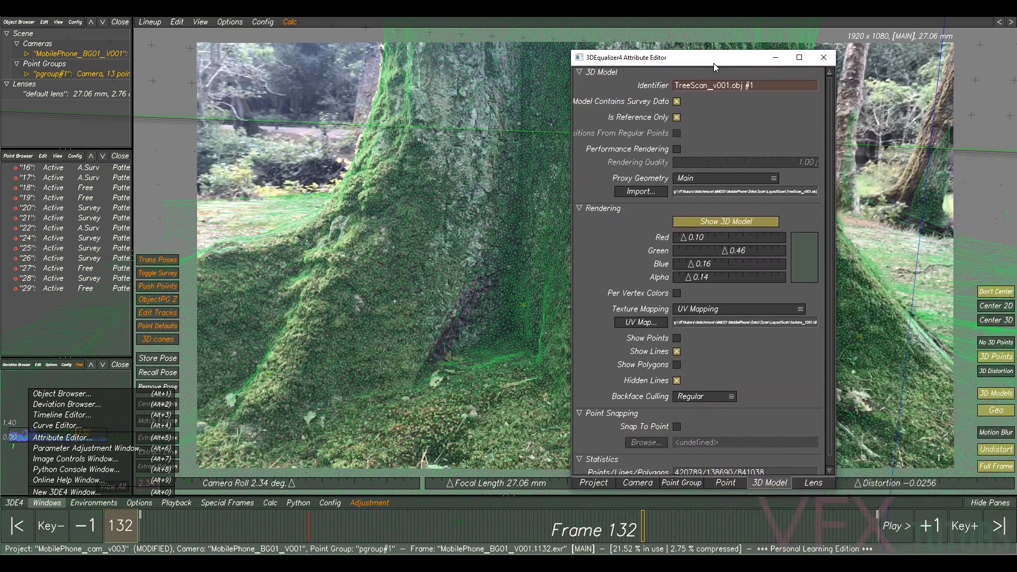
pyautogui.click(595, 483)
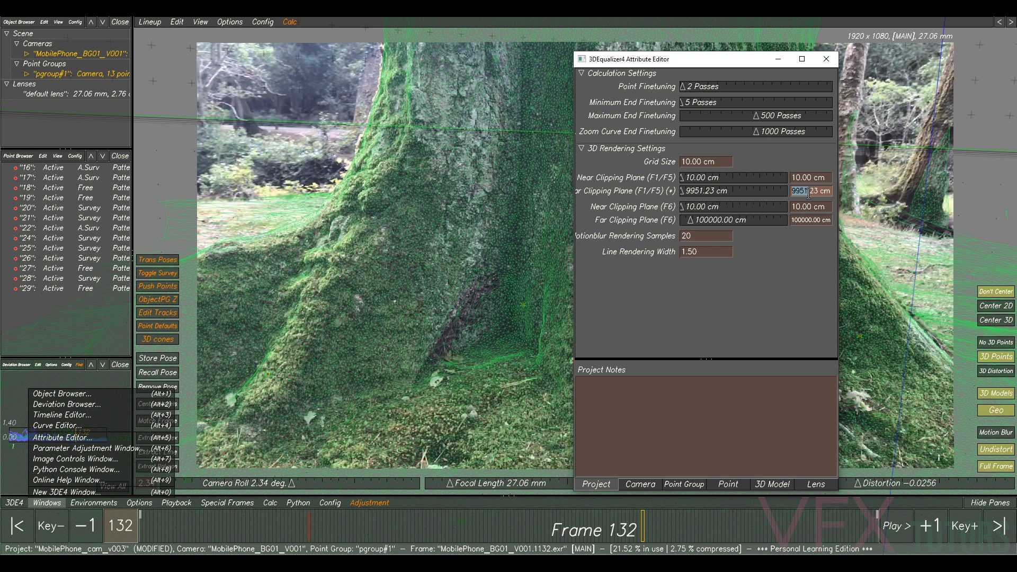
pyautogui.write('500')
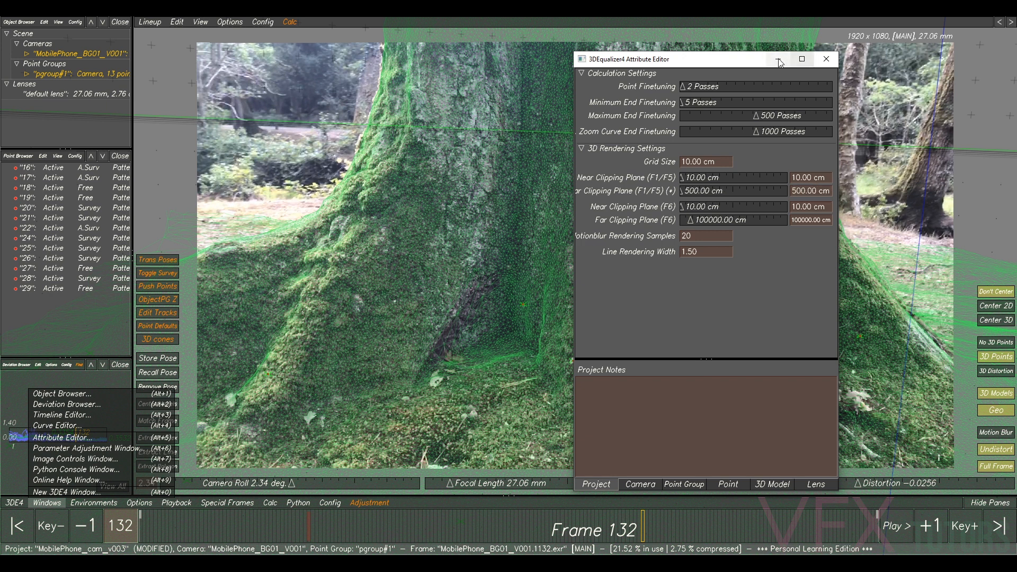
pyautogui.click(826, 58)
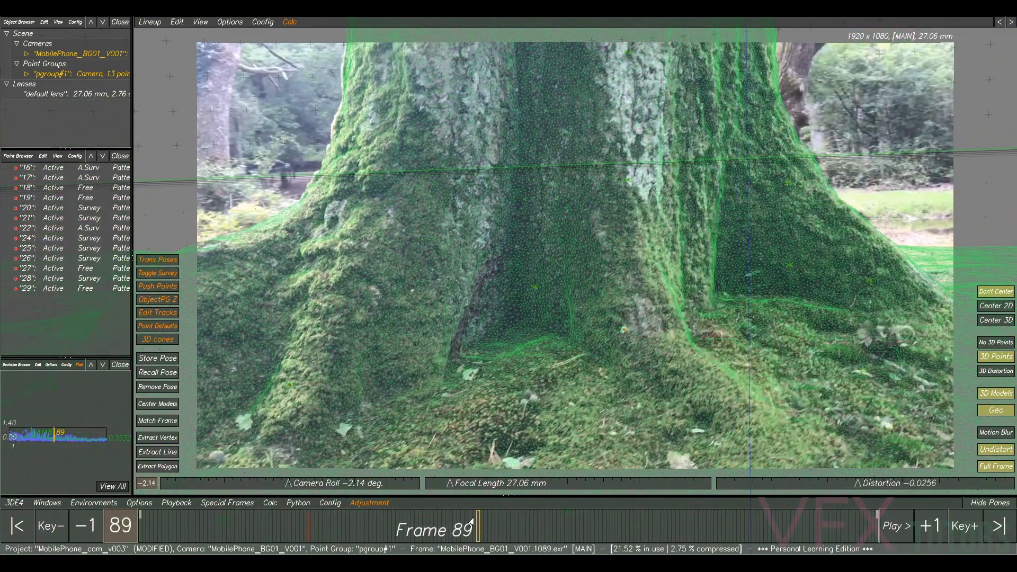
# Step: Scrub the timeline through the frames to review the clipped tree-scan overlay
pyautogui.moveTo(473, 525); pyautogui.dragTo(562, 526)
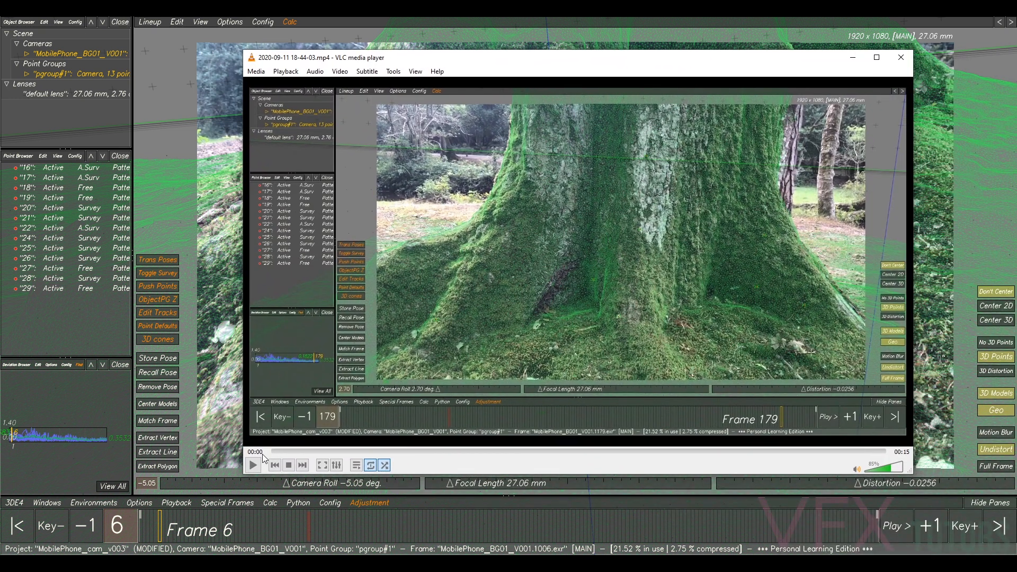
# Step: Play the recorded mp4 of the tracked shot with the wireframe overlay in VLC
pyautogui.click(252, 465)
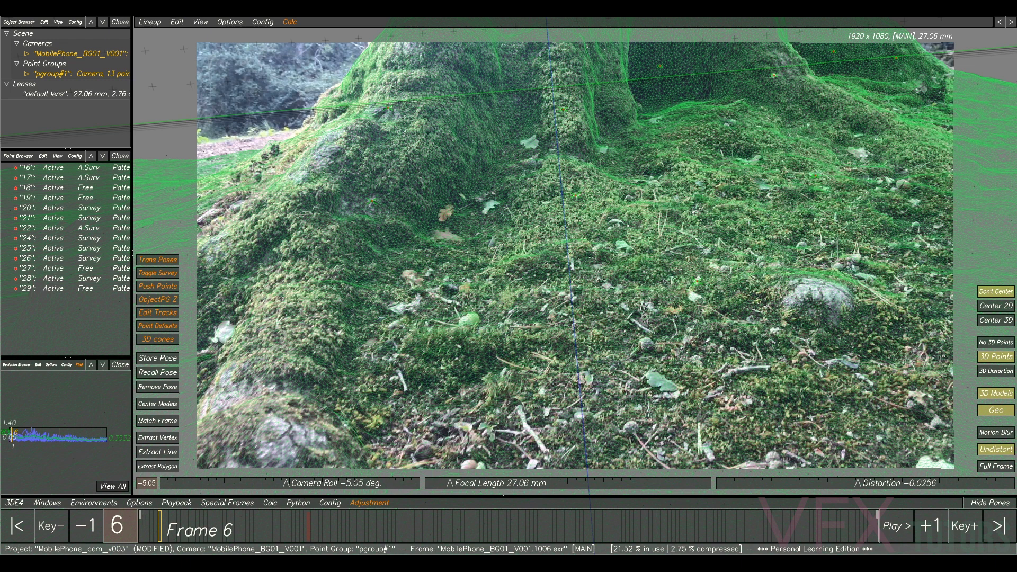
pyautogui.moveTo(990, 240)
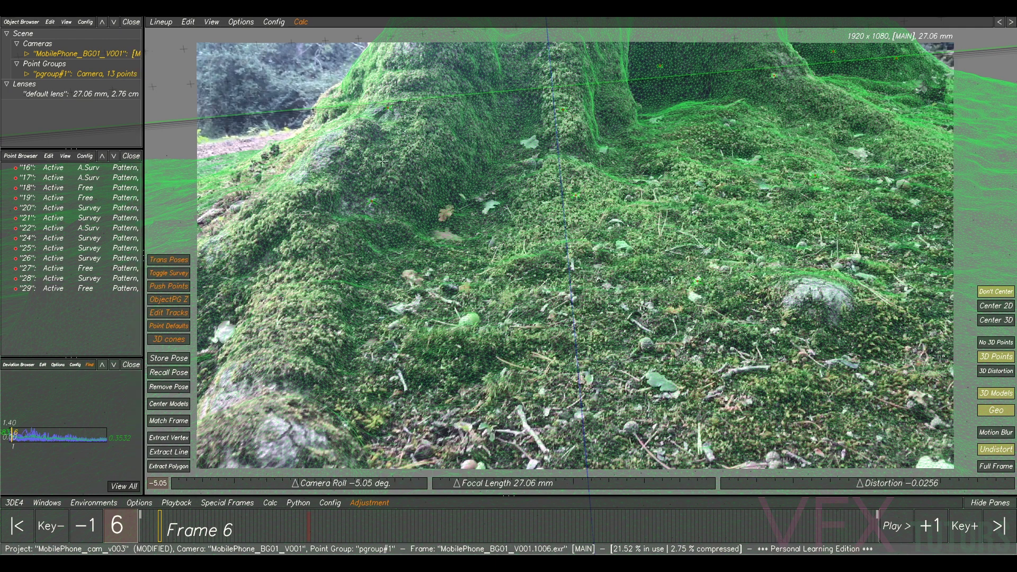
pyautogui.moveTo(382, 171)
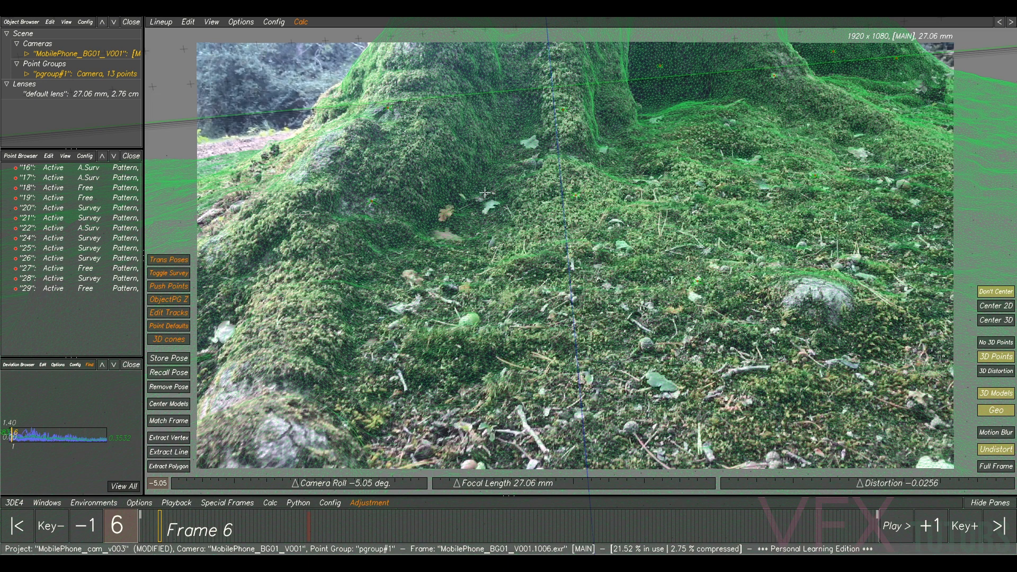
pyautogui.moveTo(483, 223)
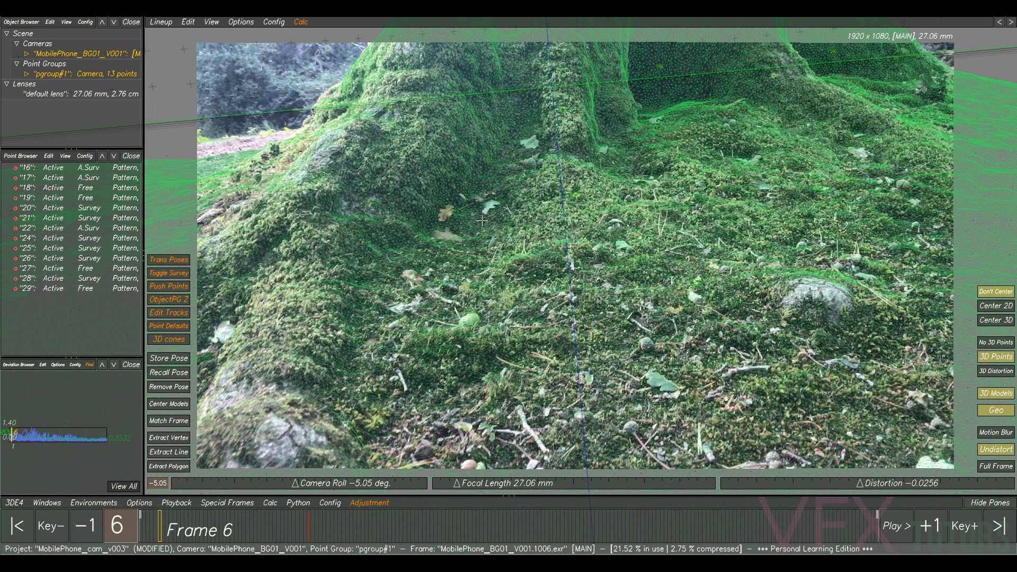
pyautogui.moveTo(502, 201)
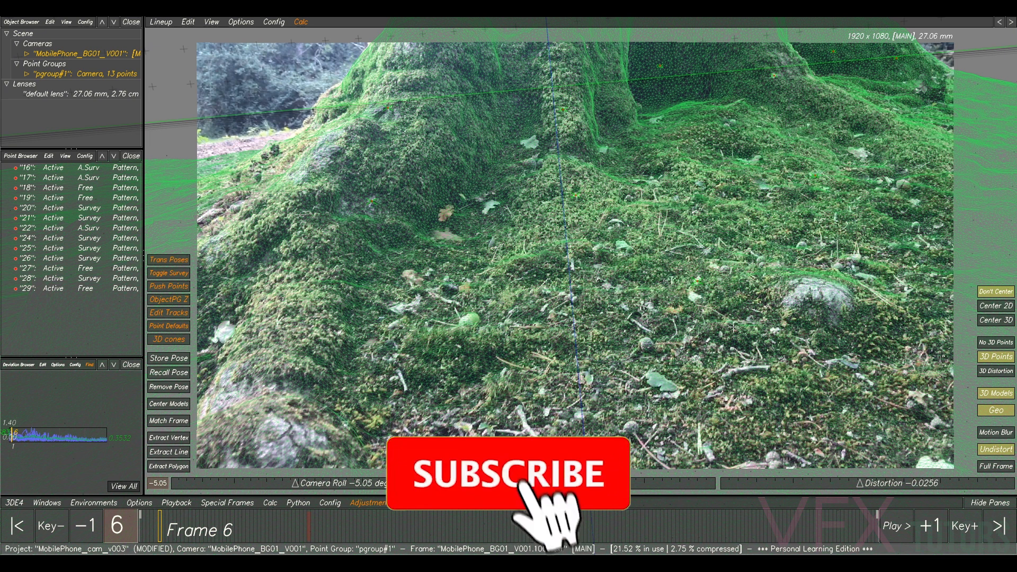
pyautogui.click(529, 490)
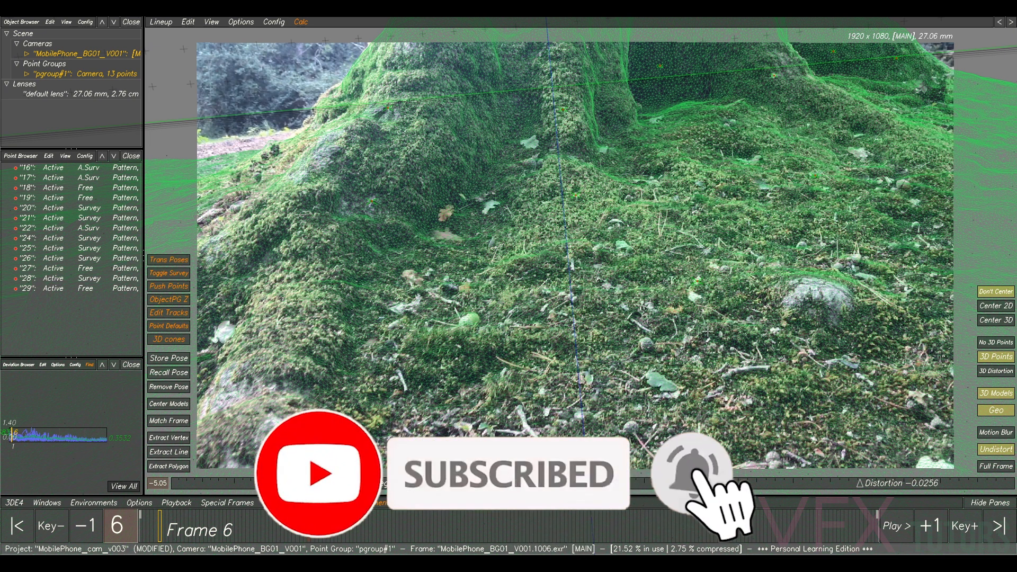